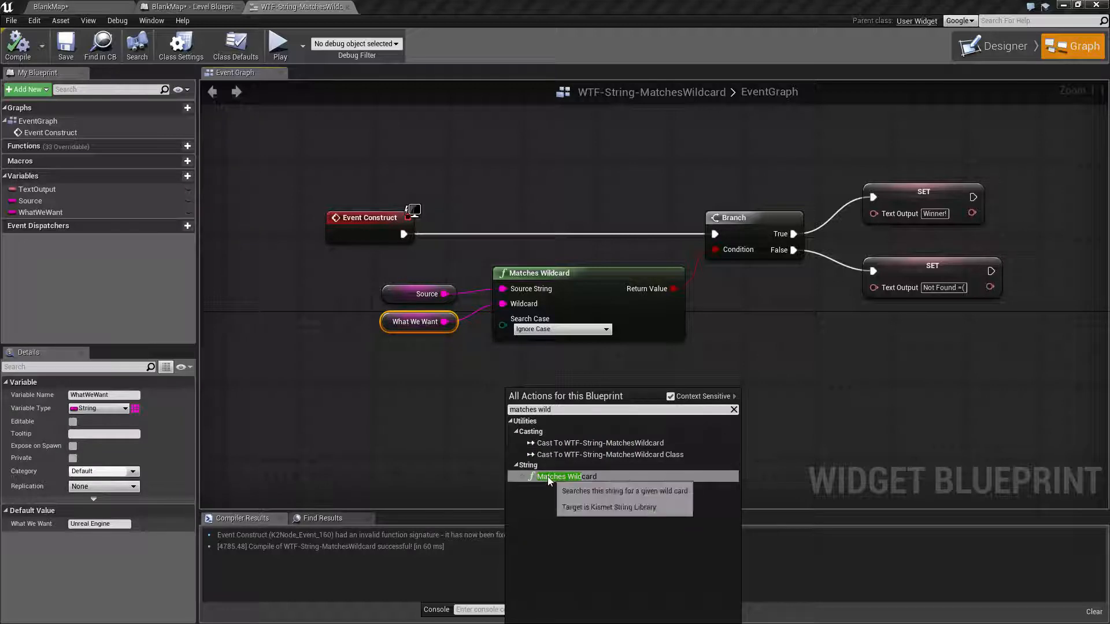
Step: Add Matches Wildcard from All Actions and remove the duplicate node from the graph
left_click(563, 476)
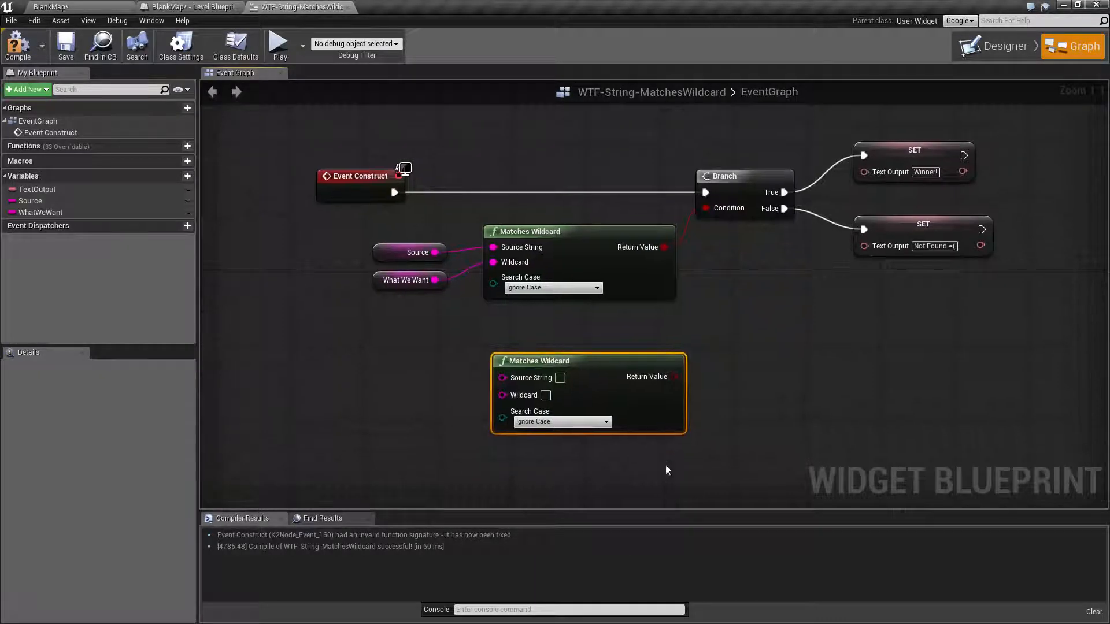
mouse_move(572, 361)
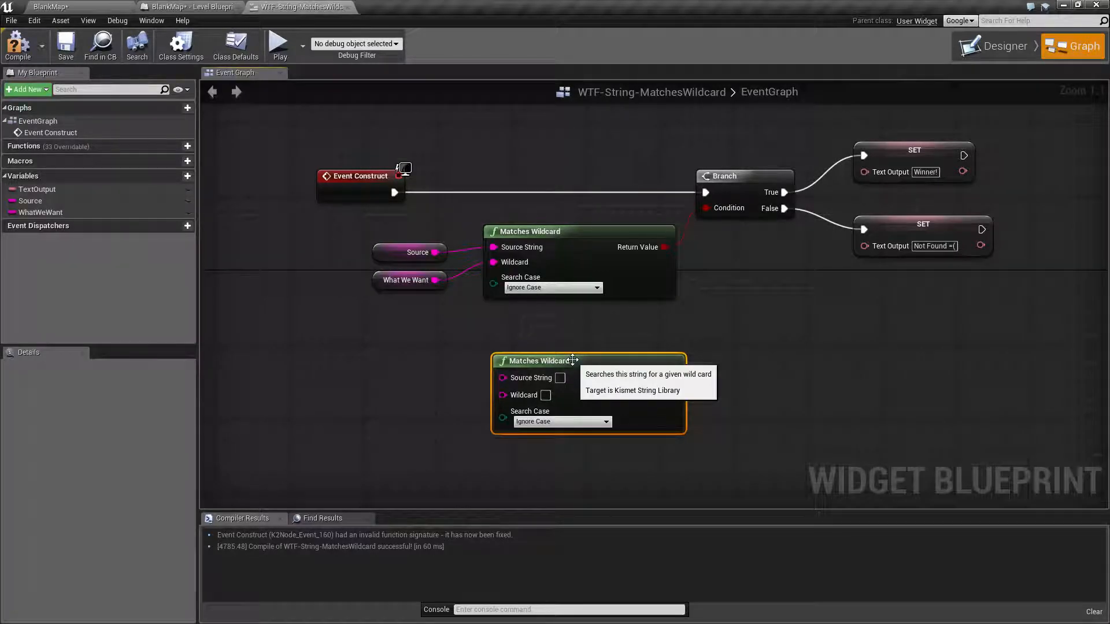
left_click(562, 420)
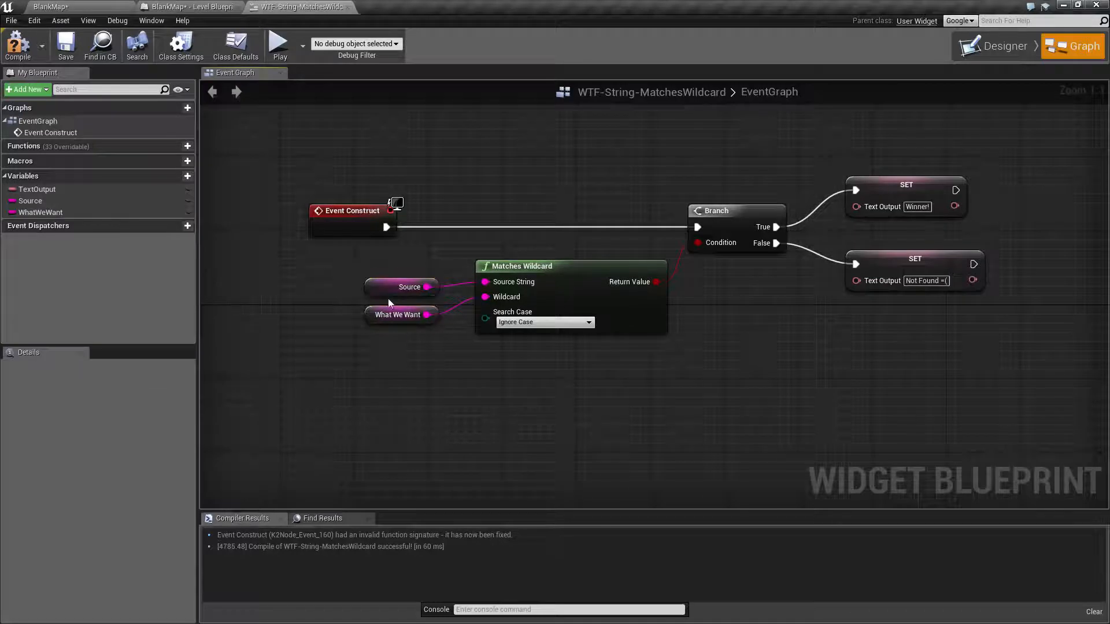
Step: Review Source ('This is Unreal Engine 4.10.2') and What We Want ('Unreal Engine') defaults, then recompile
left_click(396, 315)
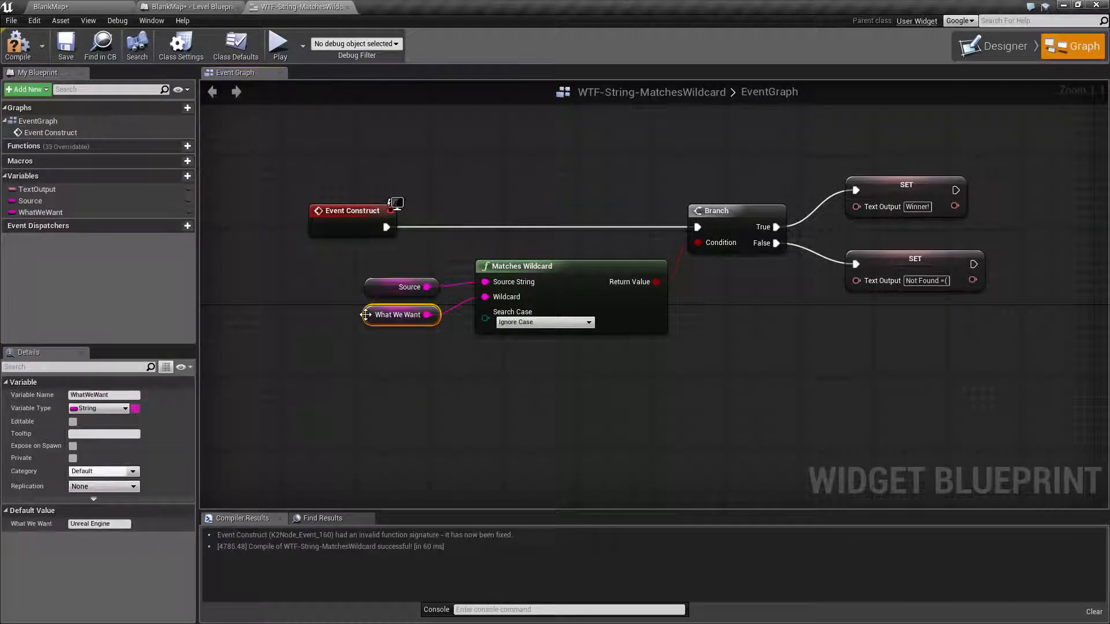
mouse_move(544, 324)
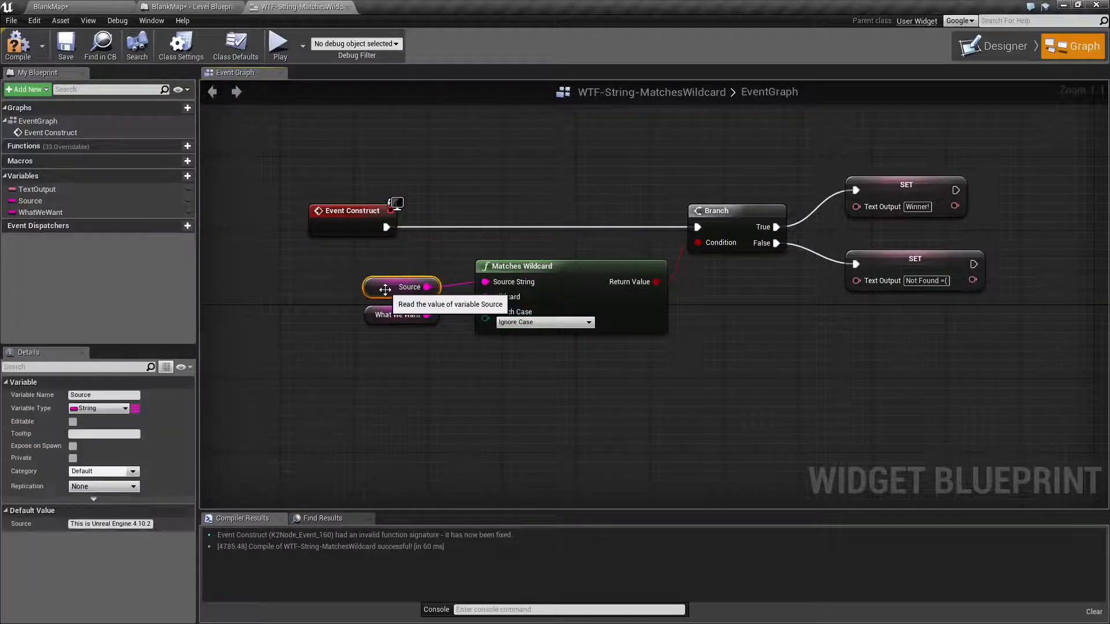
mouse_move(473, 404)
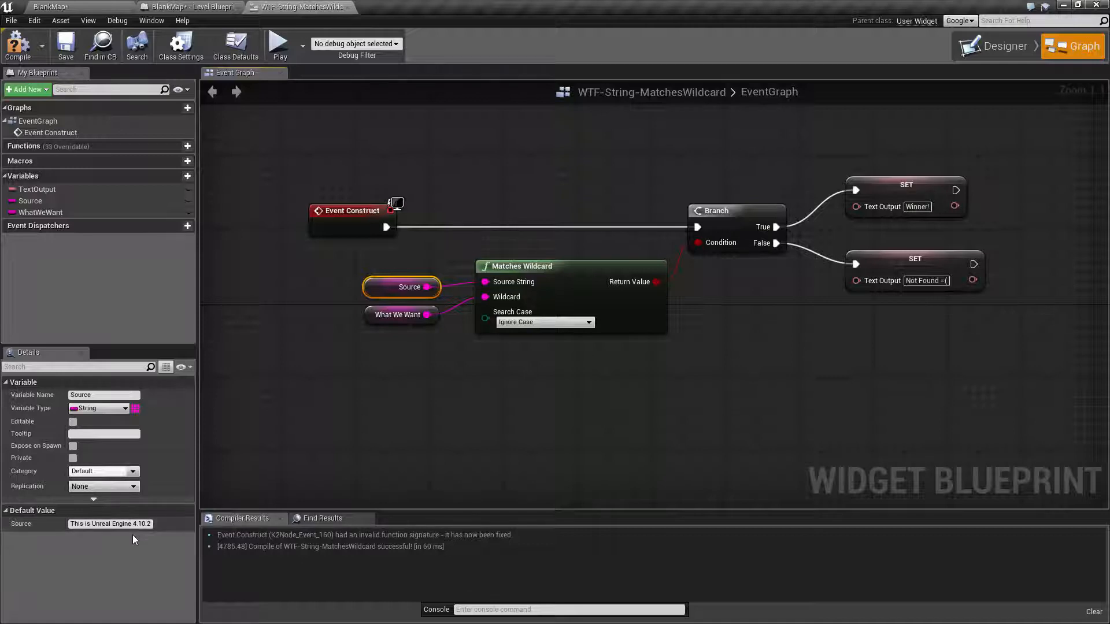
mouse_move(386, 440)
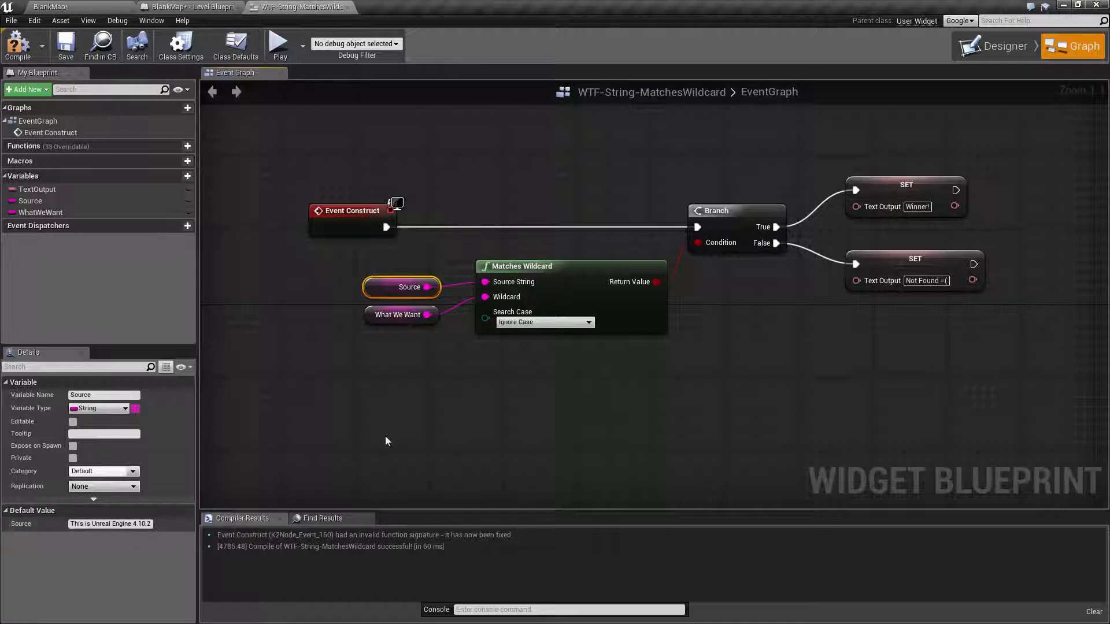
left_click(417, 397)
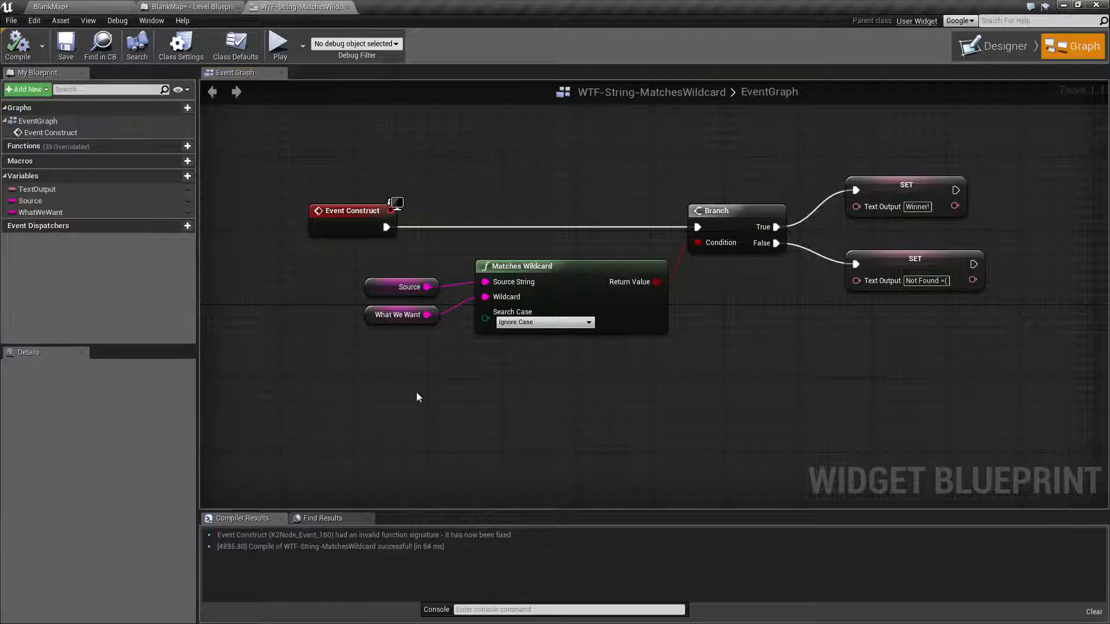
left_click(398, 315)
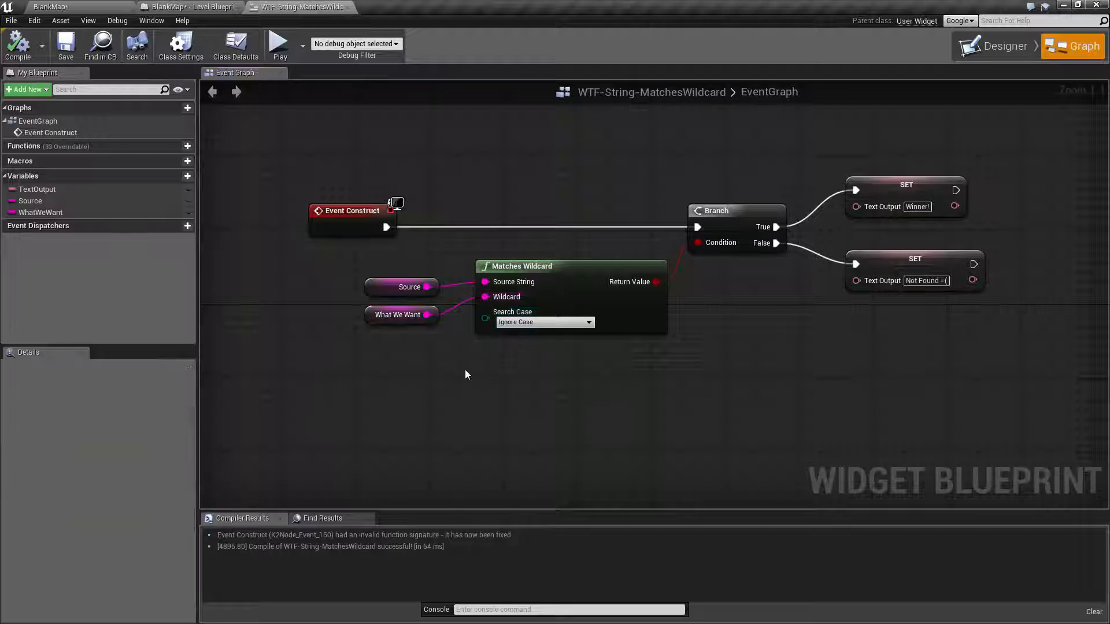
left_click(409, 286)
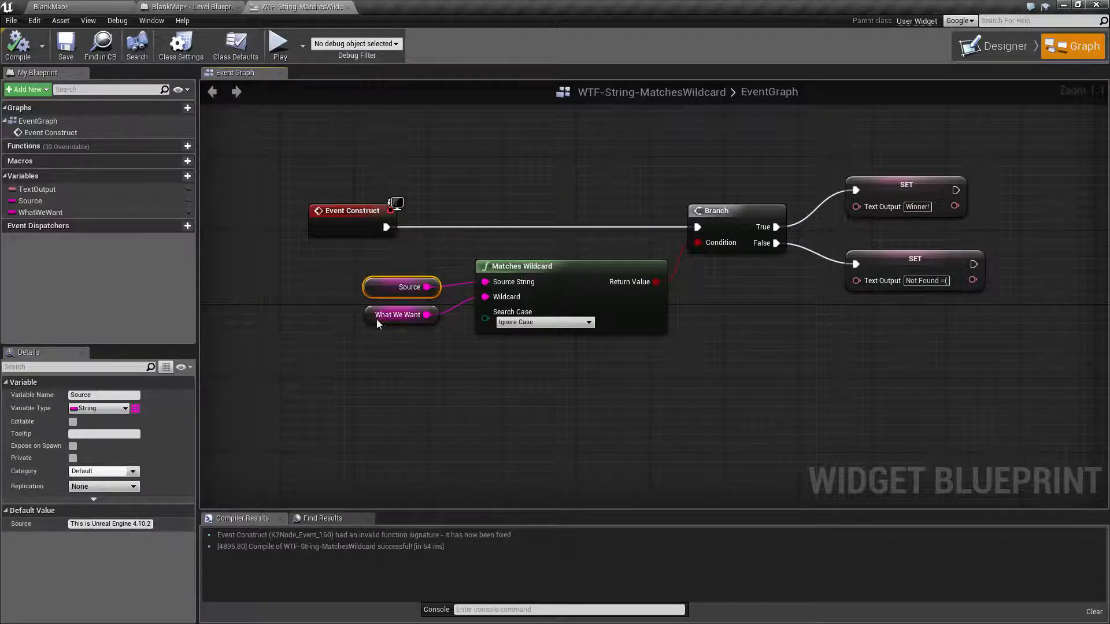
left_click(398, 314)
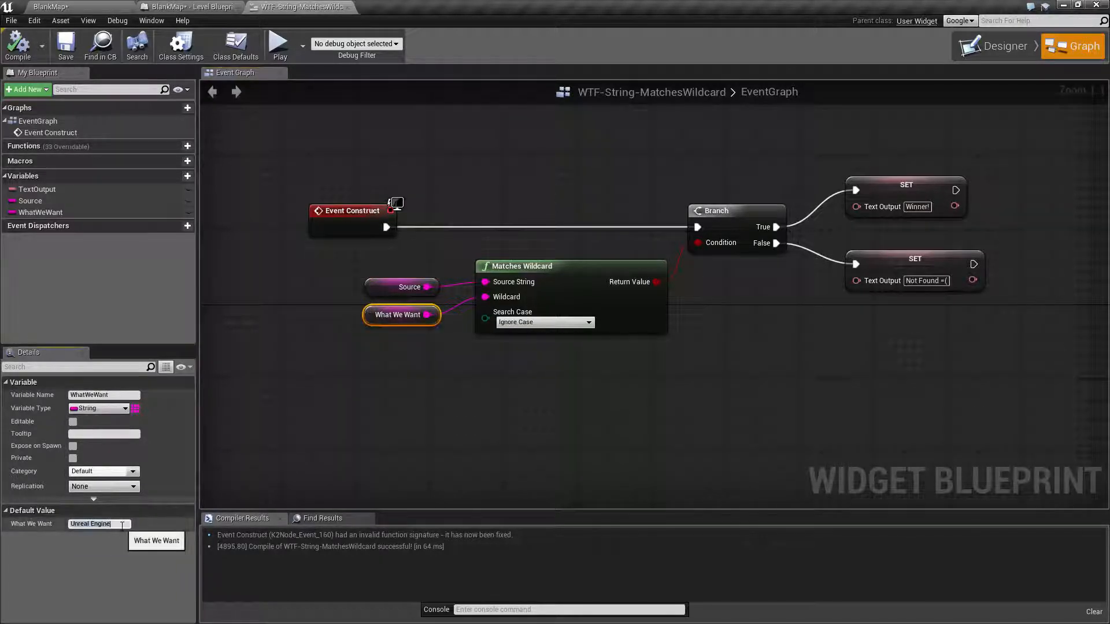
left_click(230, 152)
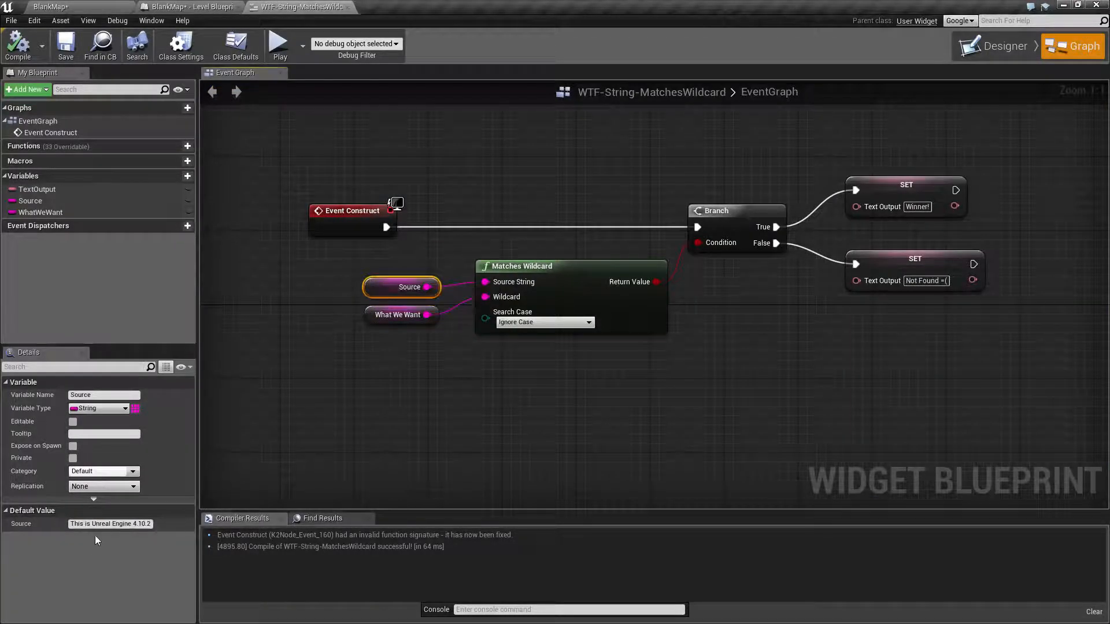
mouse_move(104, 524)
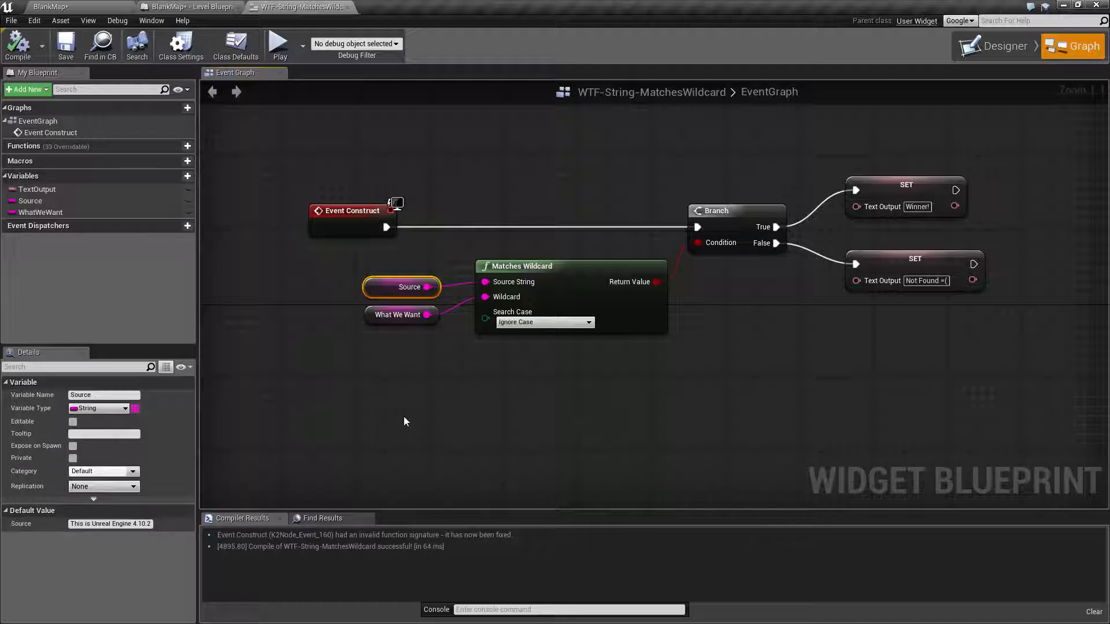
Step: Change What We Want's default to 'Unreal Engine*' and compare it with the Source sentence
left_click(397, 314)
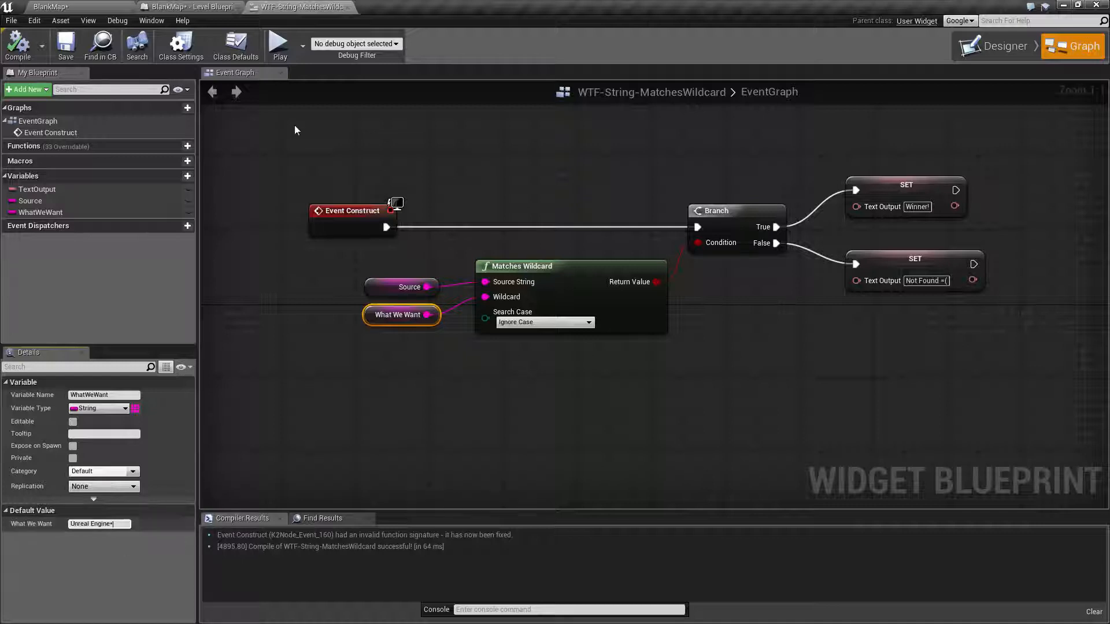
left_click(279, 44)
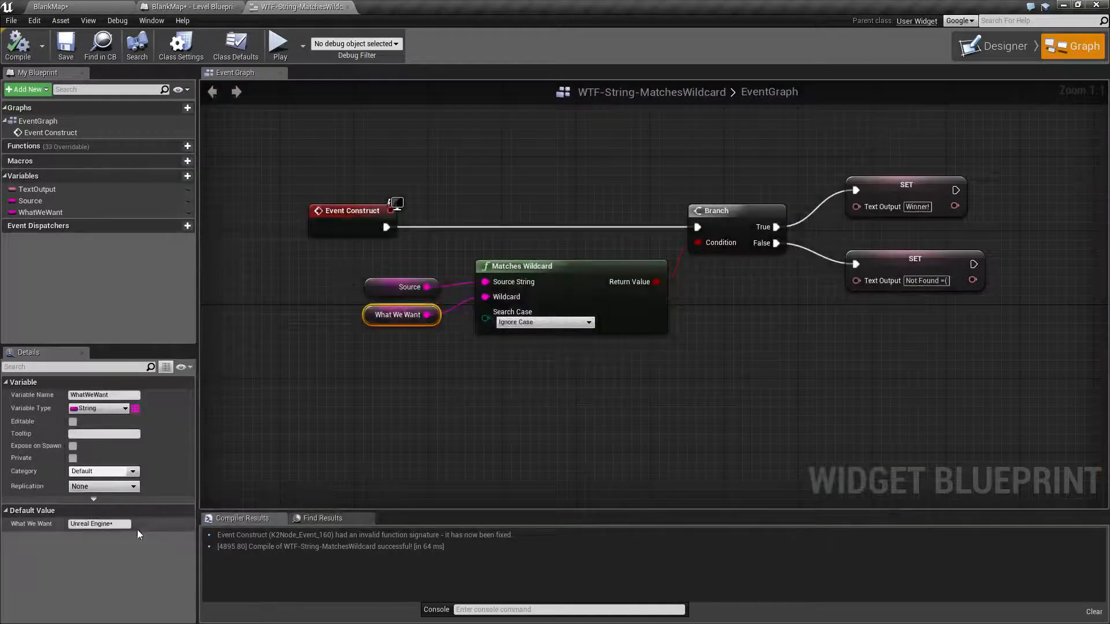
left_click(100, 524)
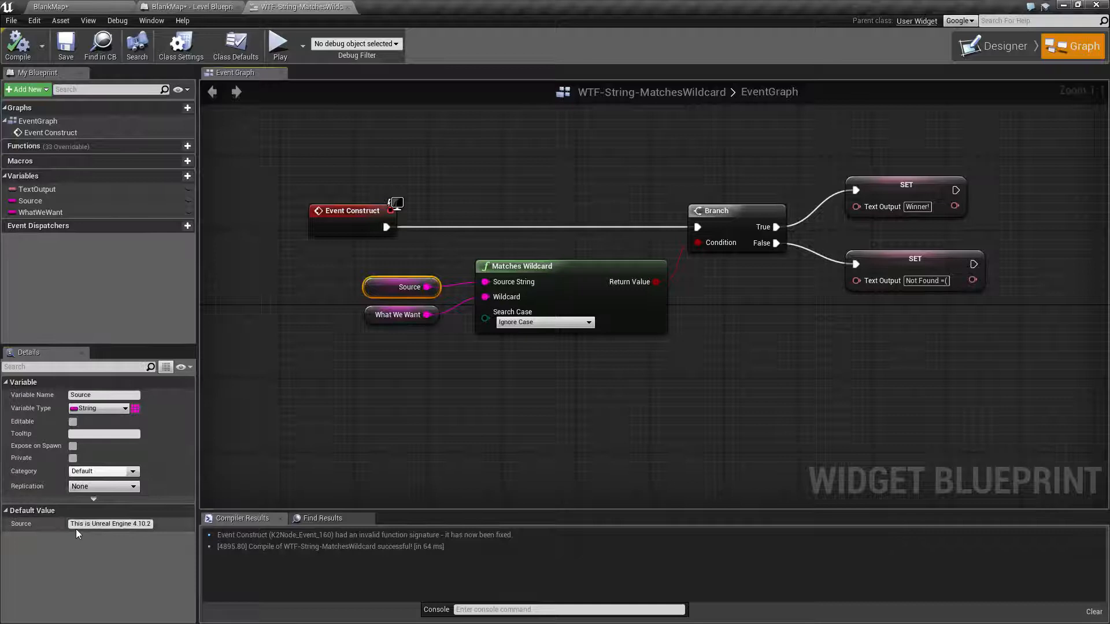
mouse_move(110, 524)
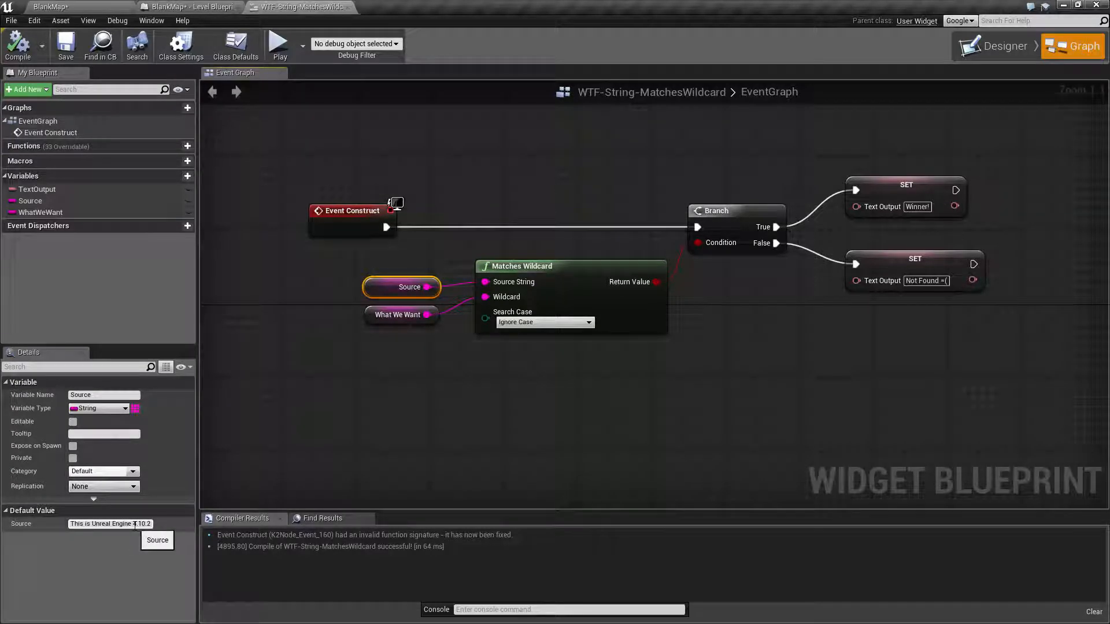
mouse_move(371, 320)
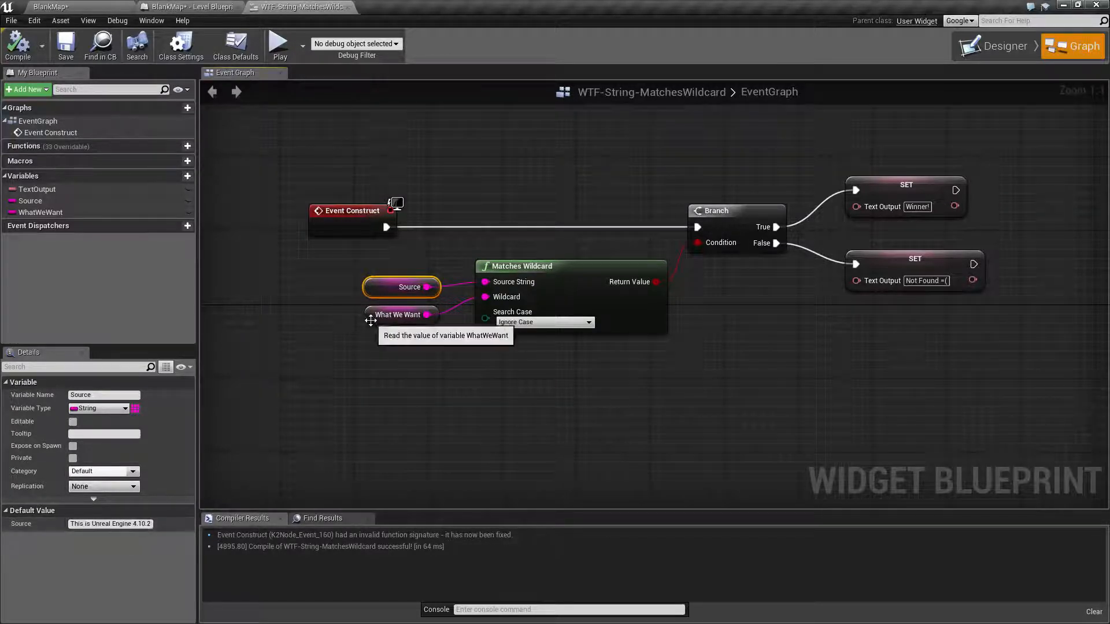
Step: Try '*Unreal Engine*' and '?' patterns in What We Want's default value
left_click(399, 314)
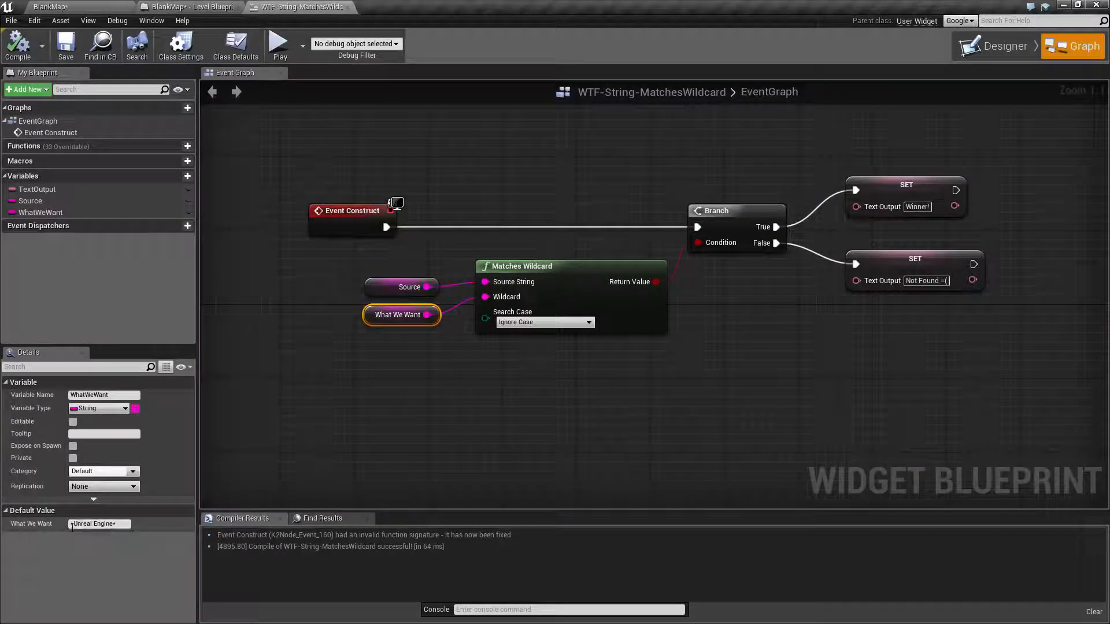
mouse_move(98, 524)
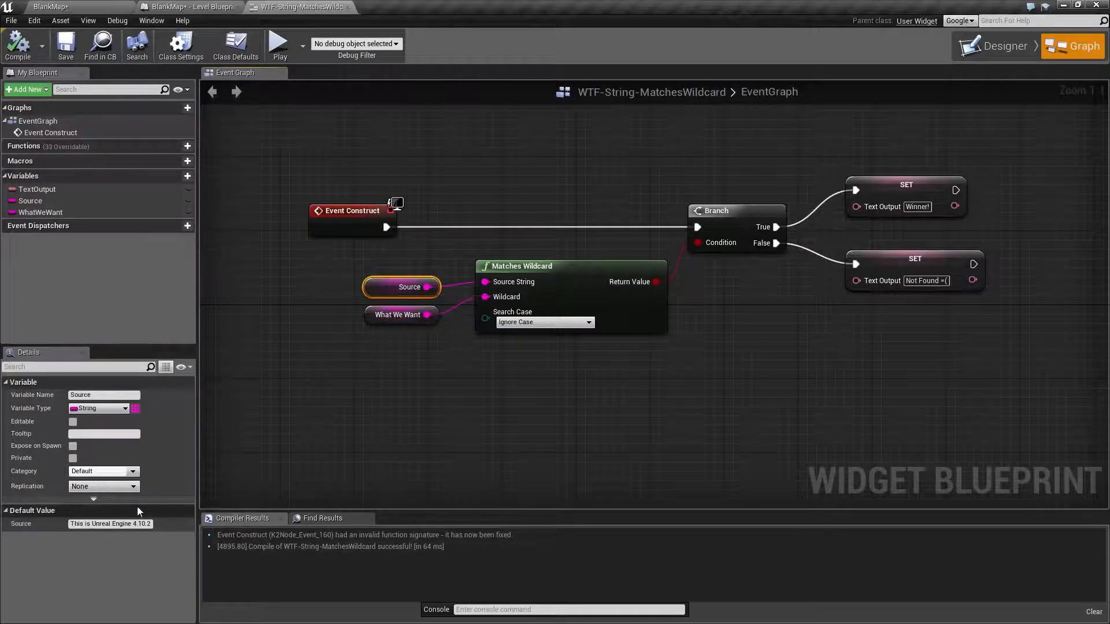
mouse_move(110, 523)
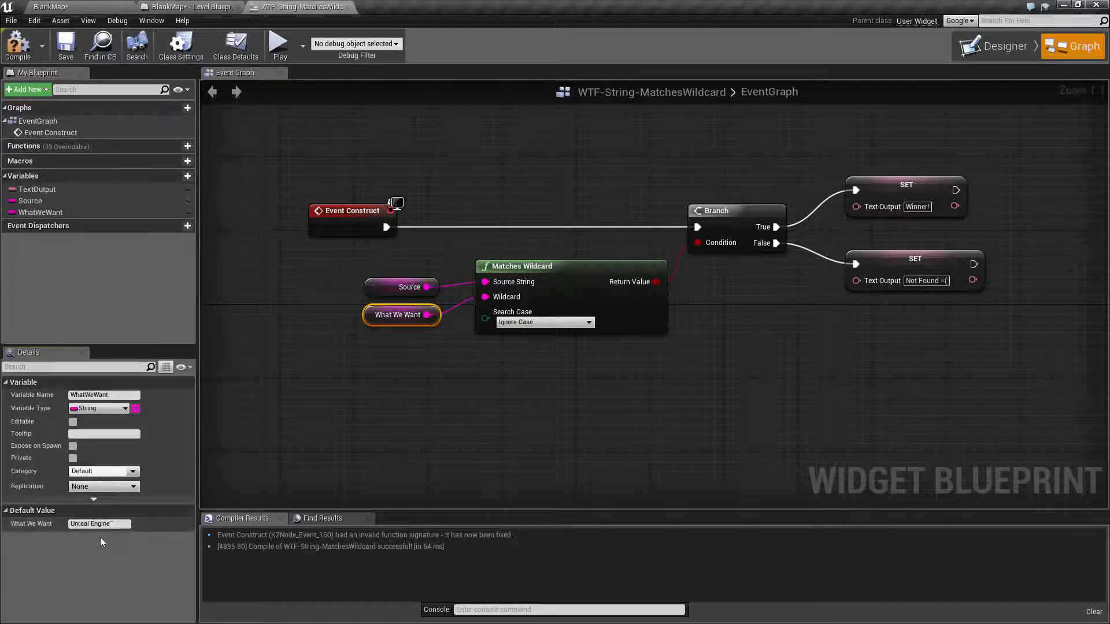
mouse_move(100, 523)
type(" 4.10.*")
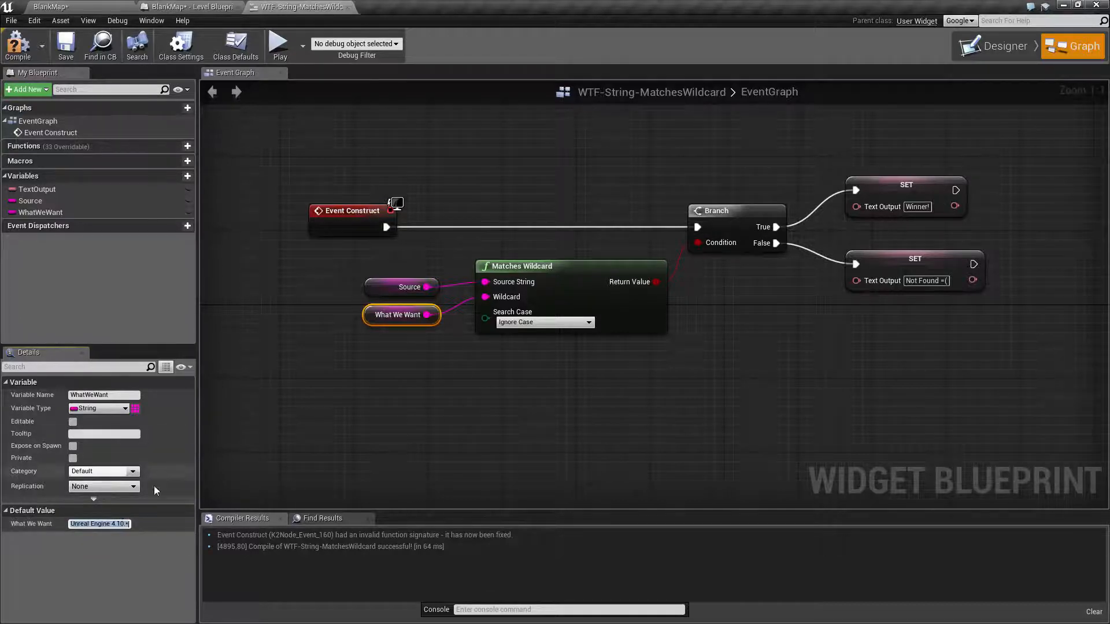
Step: Set Source to 'This is Unreal Engine 4.11.2' and test in Play, which shows 'Not Found =('
left_click(279, 44)
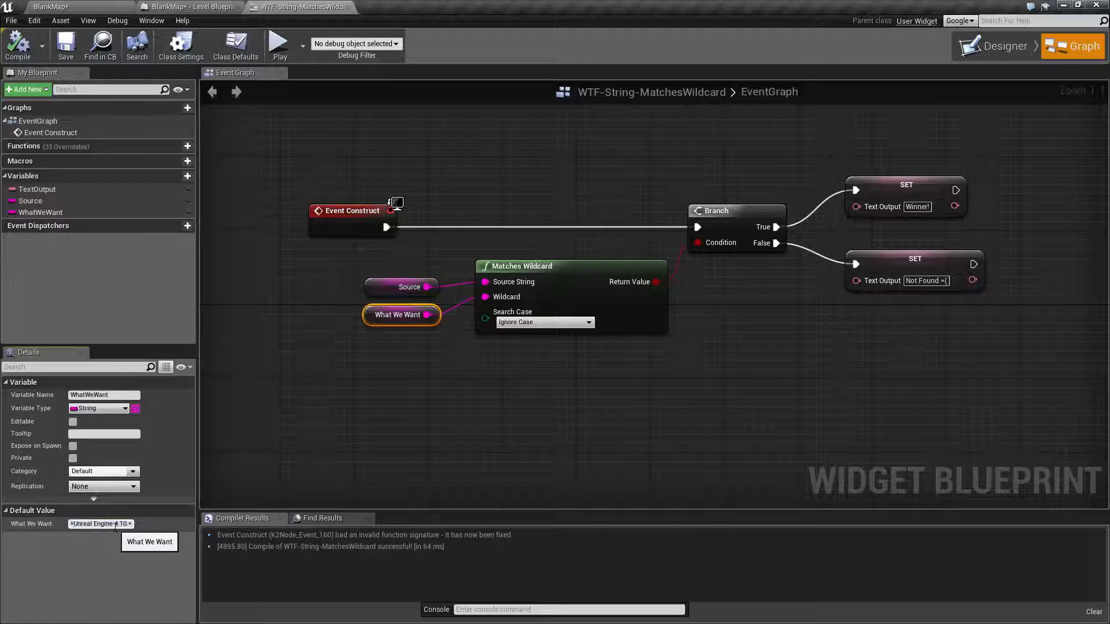
mouse_move(280, 44)
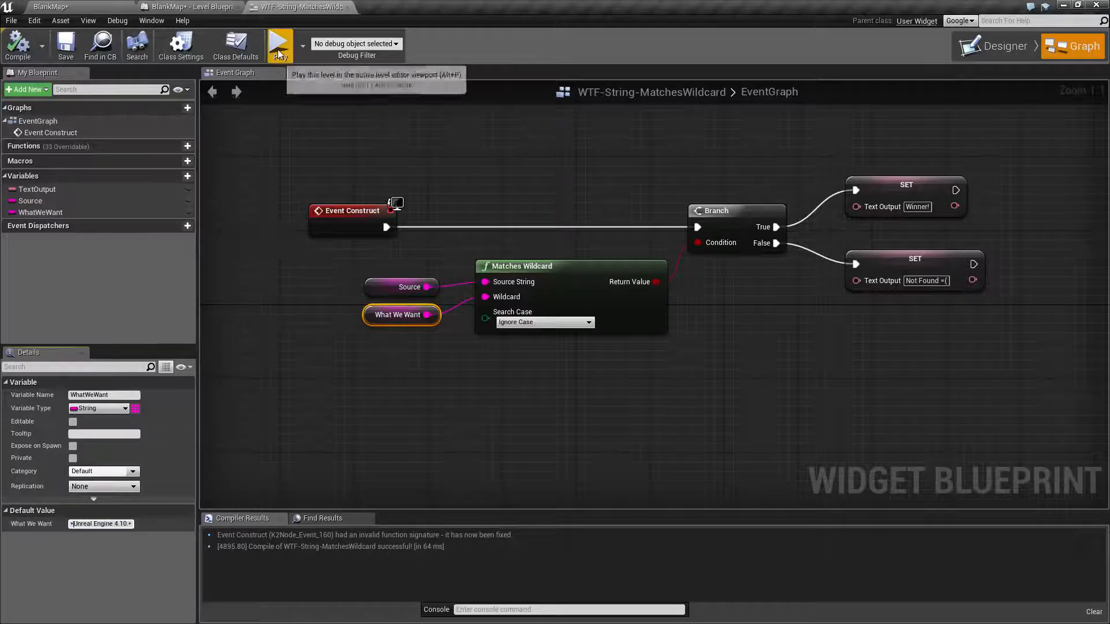
left_click(280, 46)
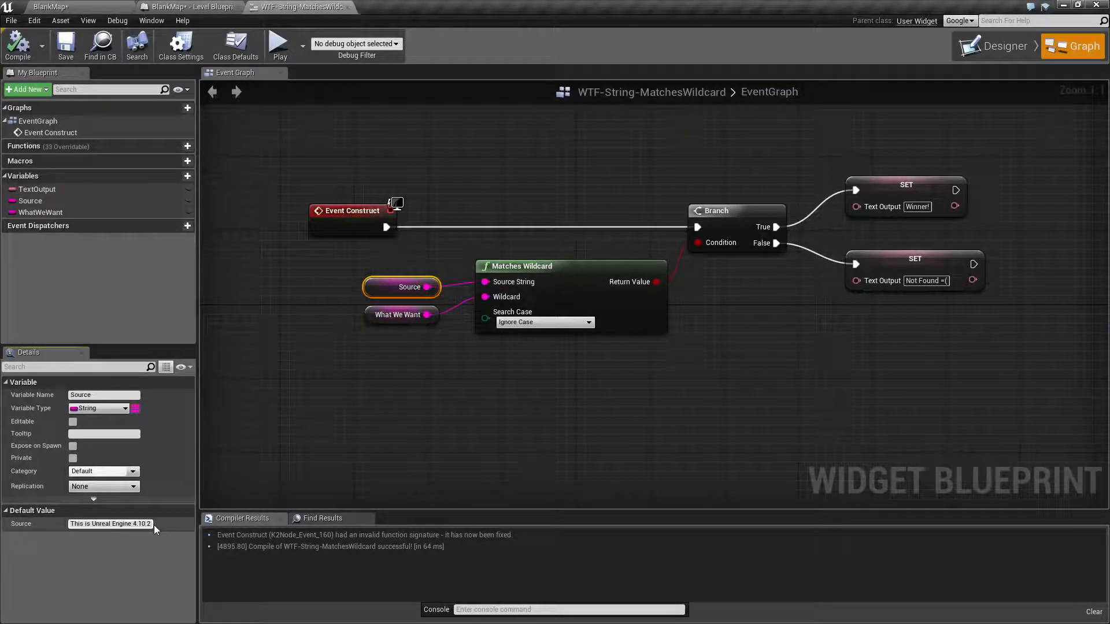
mouse_move(278, 45)
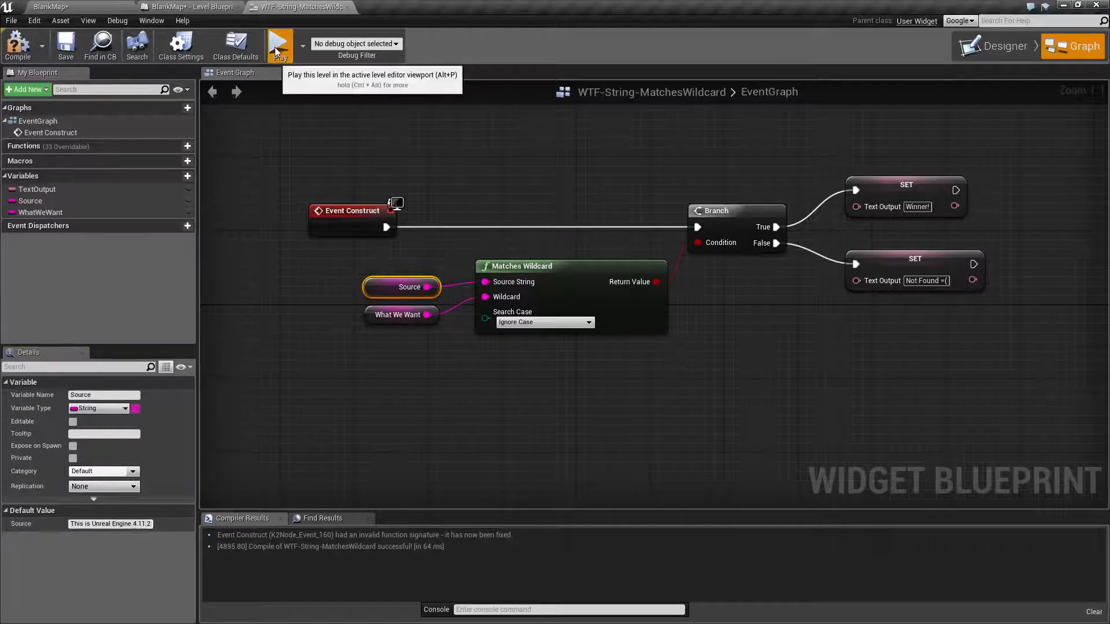
left_click(279, 45)
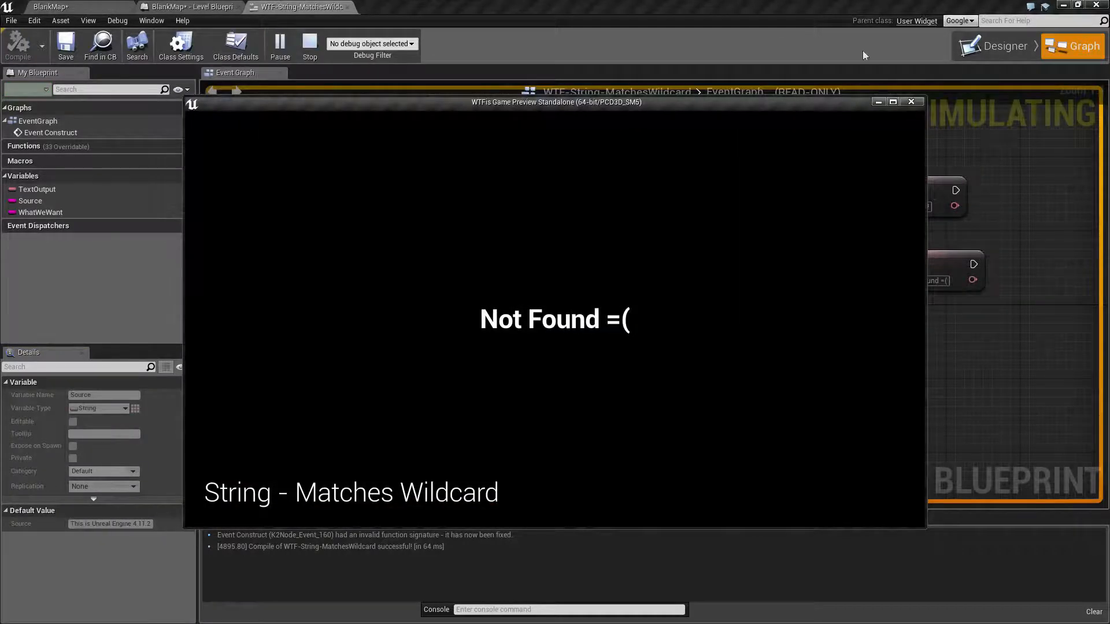
left_click(310, 47)
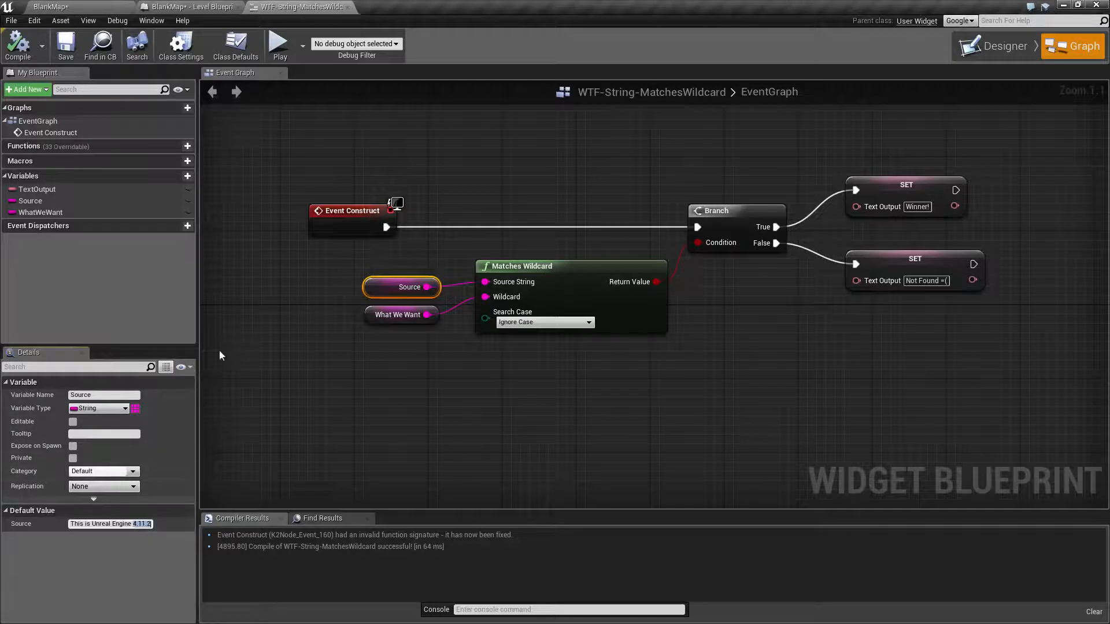
Step: Set What We Want to '*4.11.?' and test in Play, which shows 'Winner!'
left_click(398, 315)
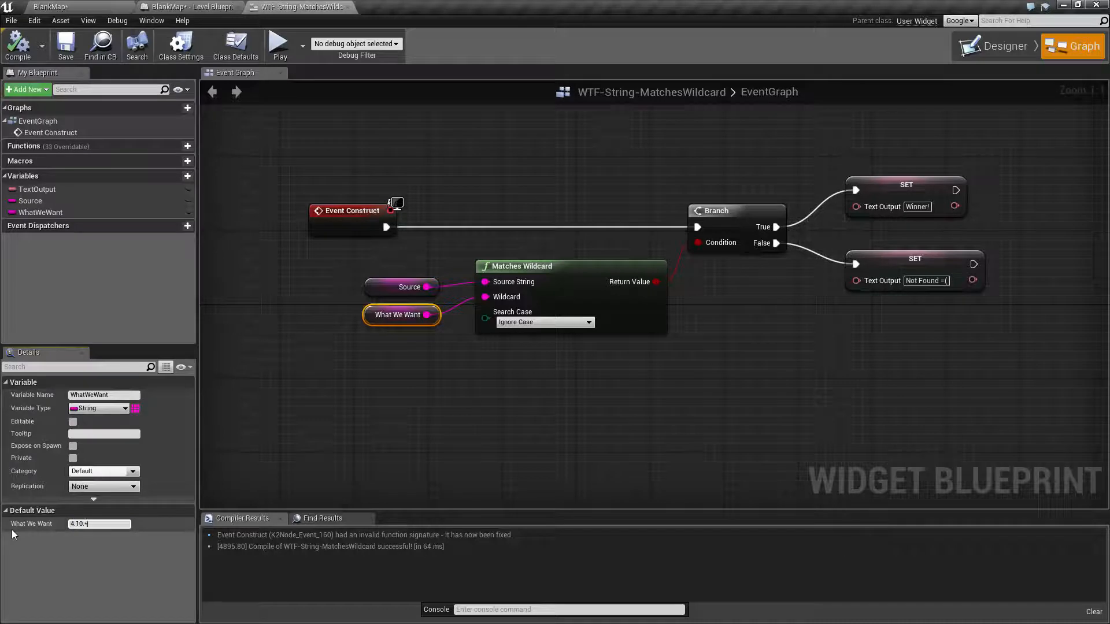
key("BackSpace")
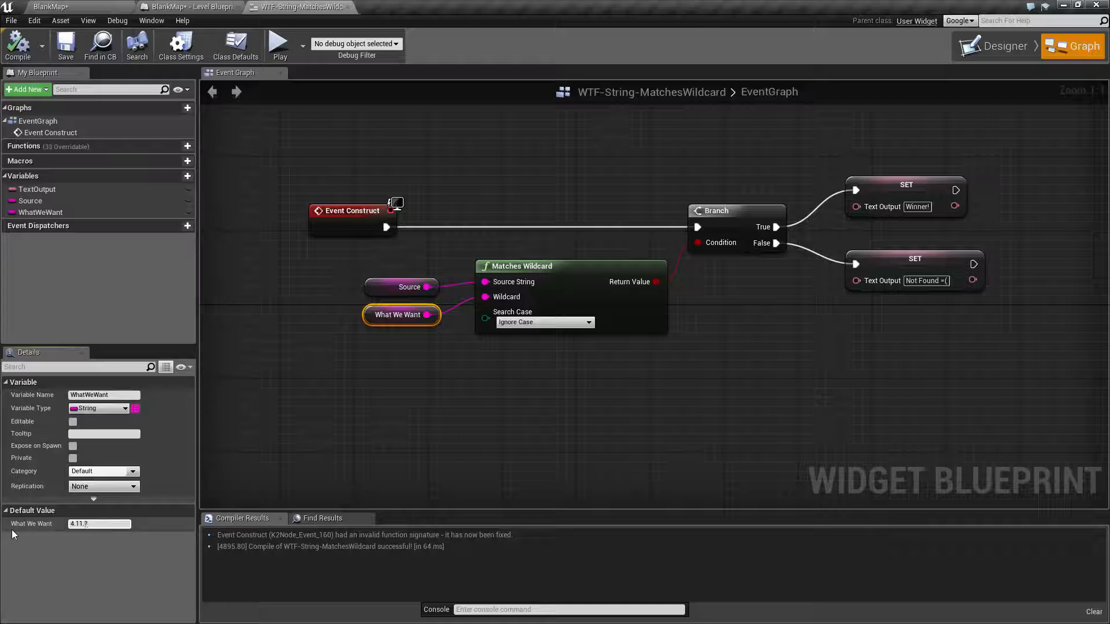
mouse_move(100, 524)
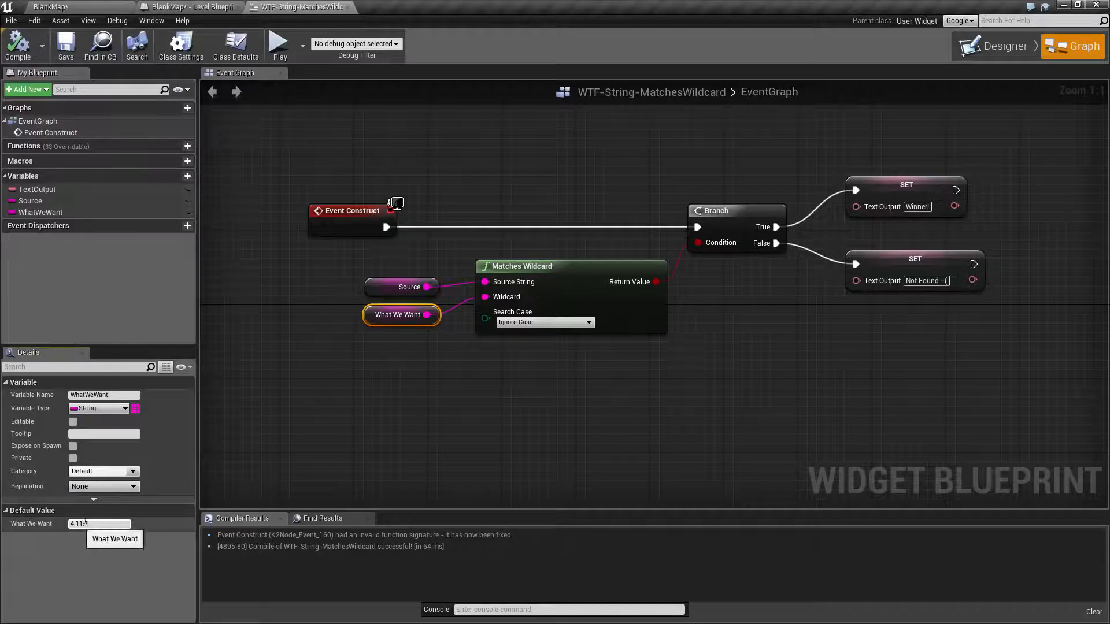
left_click(278, 43)
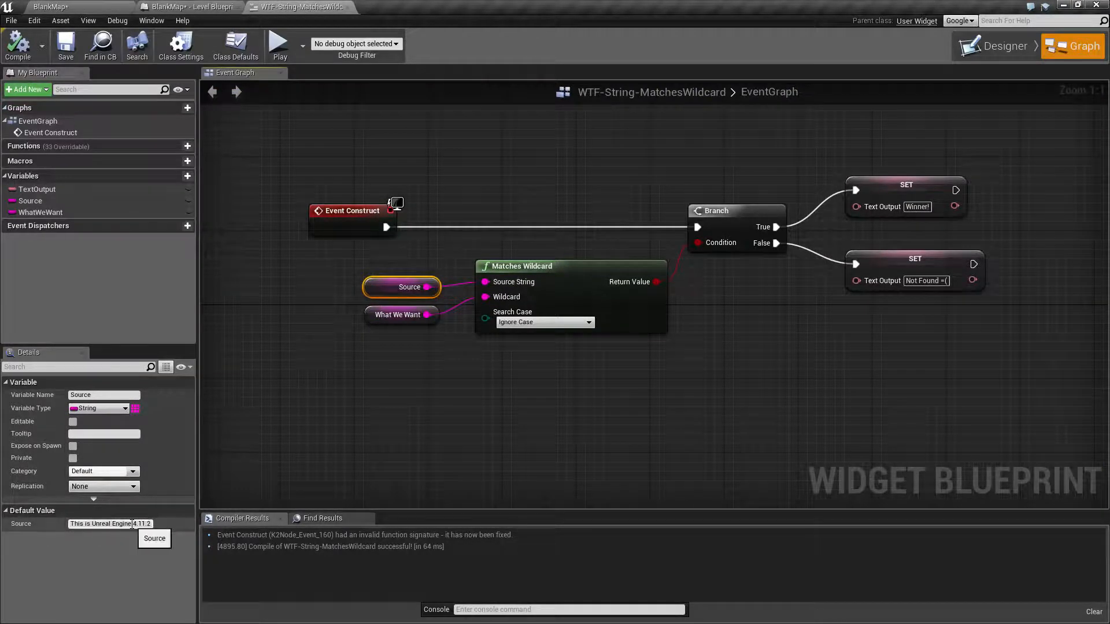
left_click(396, 314)
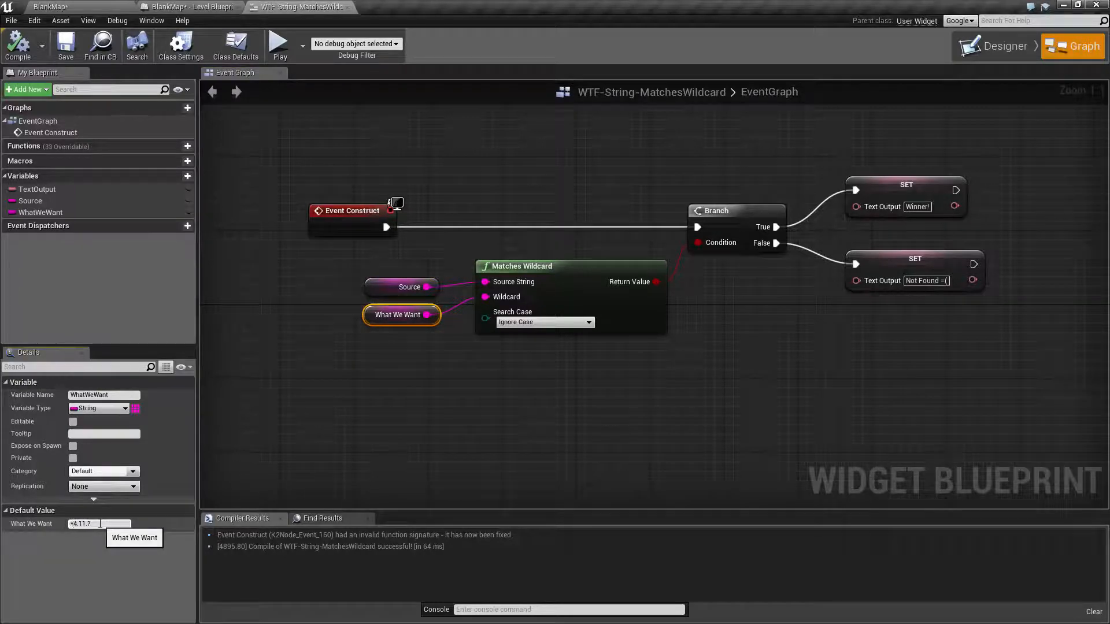
left_click(279, 44)
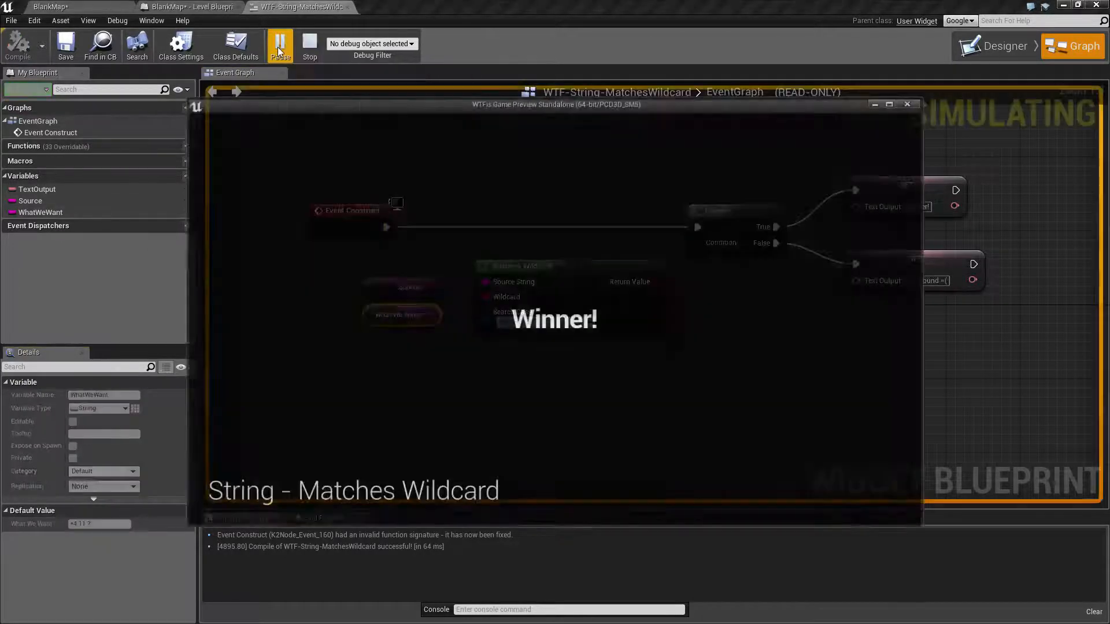
left_click(280, 45)
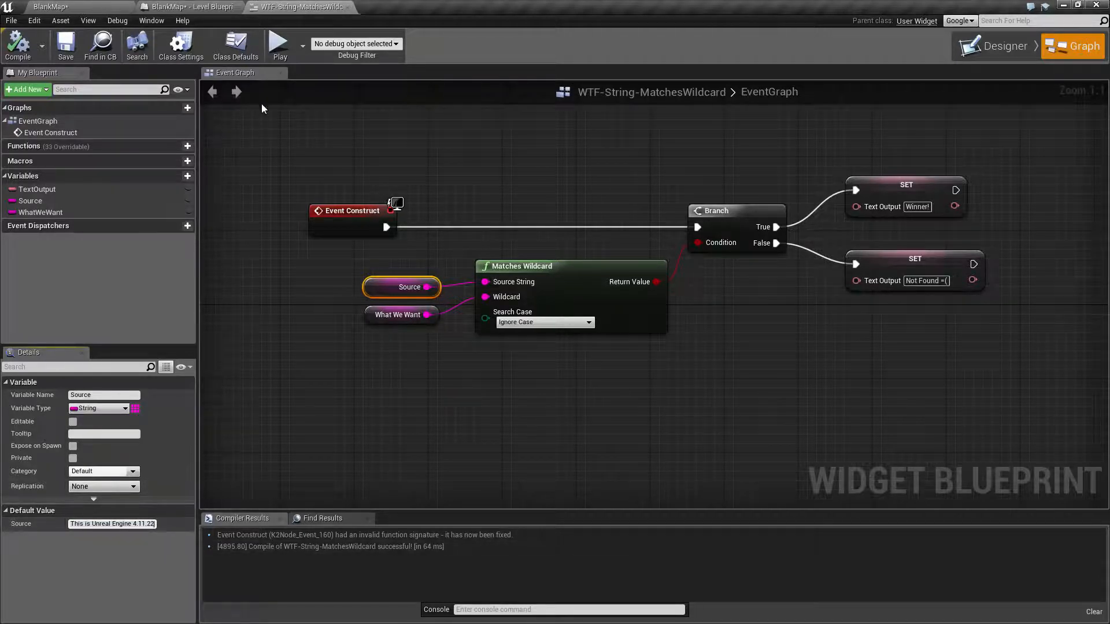
Step: Test again with Source at '4.11.22', which shows 'Not Found =('
left_click(279, 44)
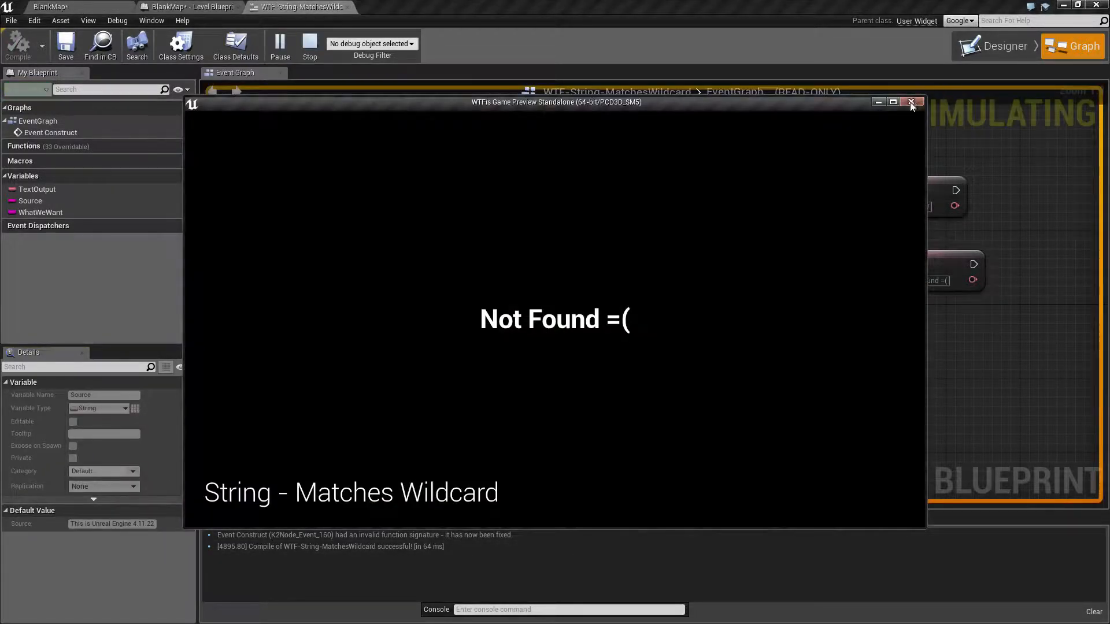
left_click(913, 101)
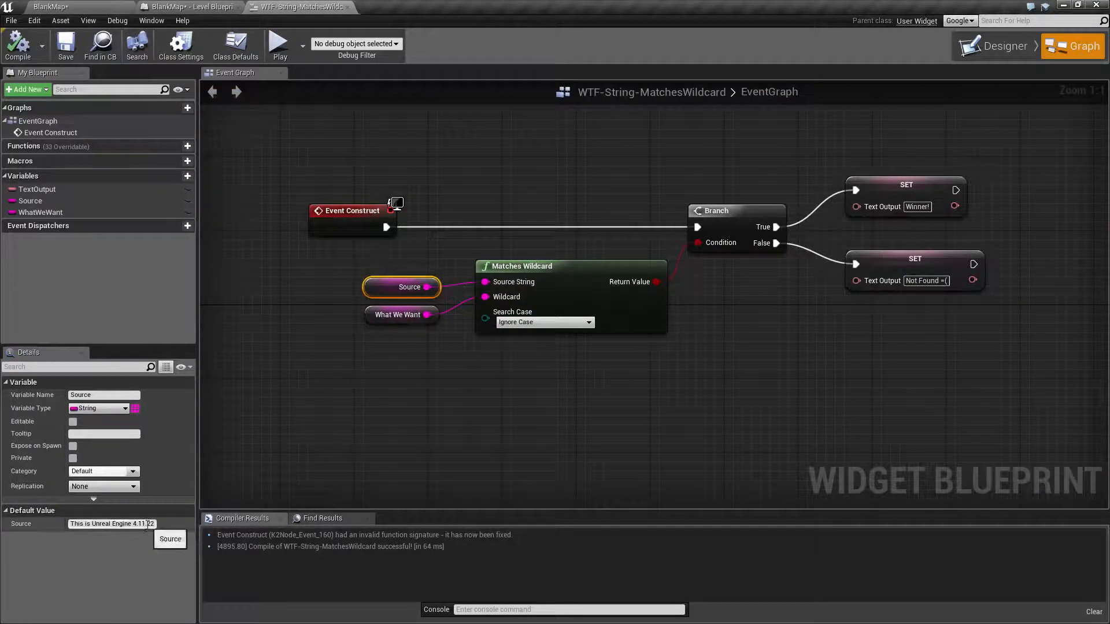
Step: Extend What We Want's pattern to '*4.11.' plus several '?' wildcards and compare with Source
left_click(397, 315)
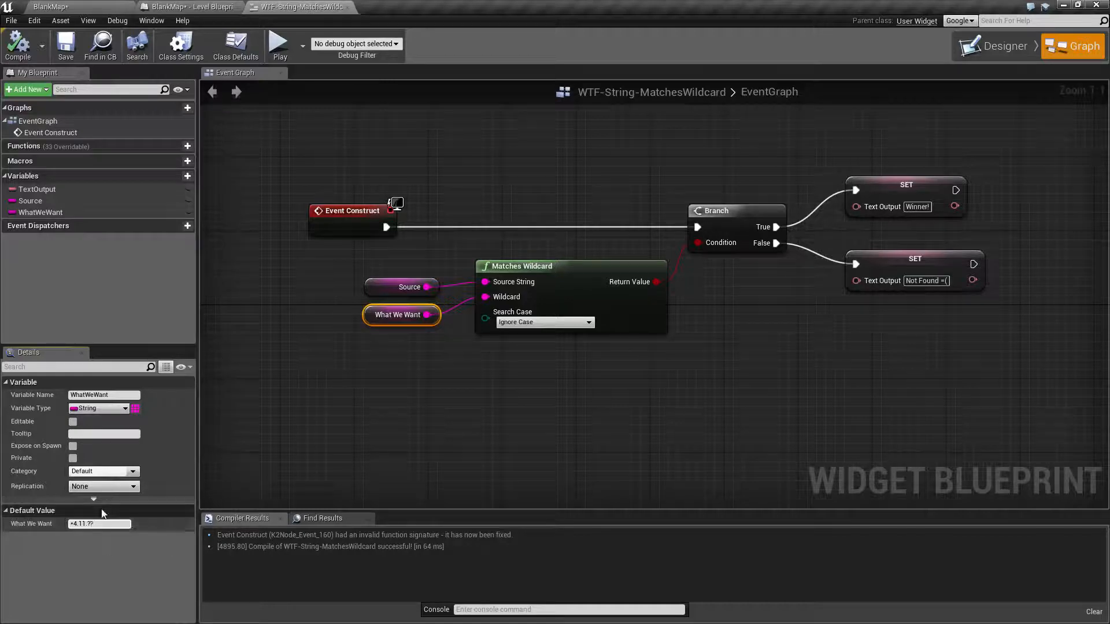
left_click(280, 44)
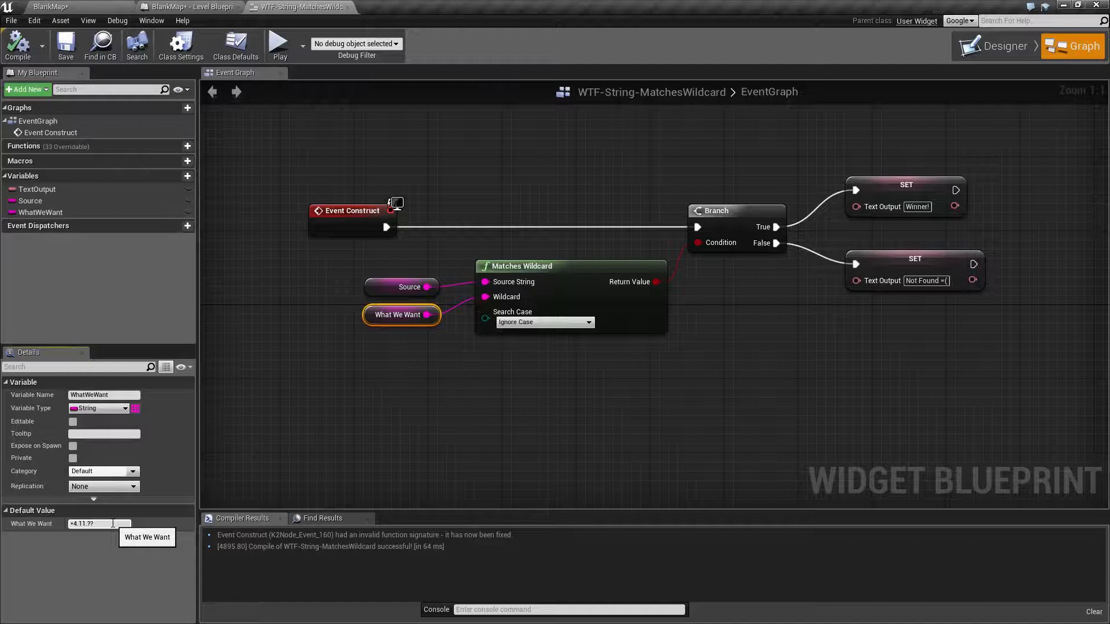
type("??")
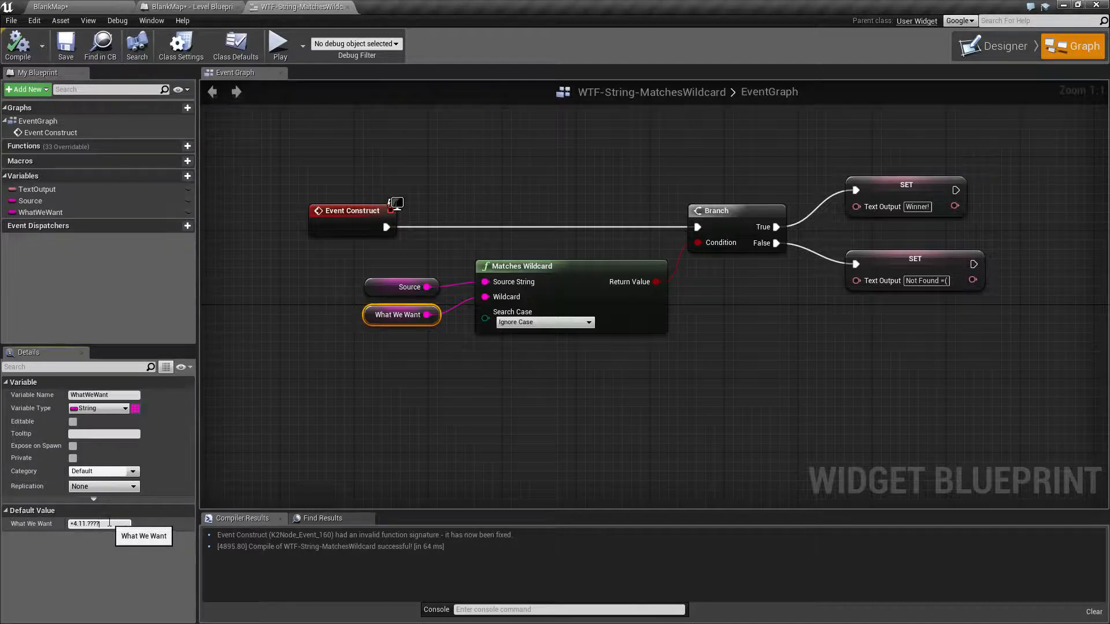
left_click(279, 44)
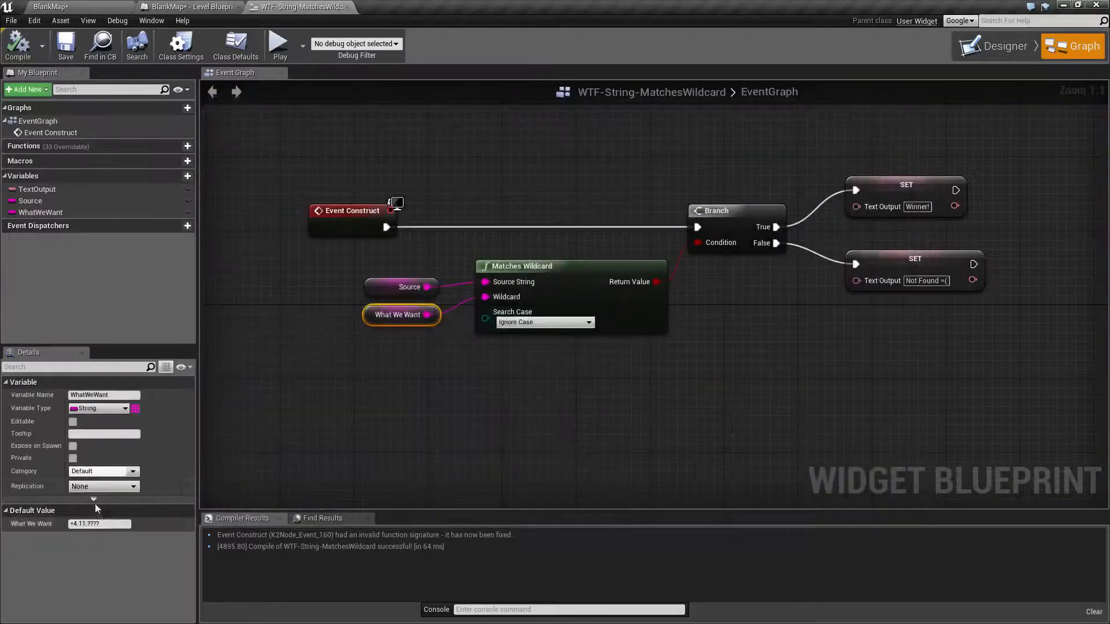
left_click(401, 286)
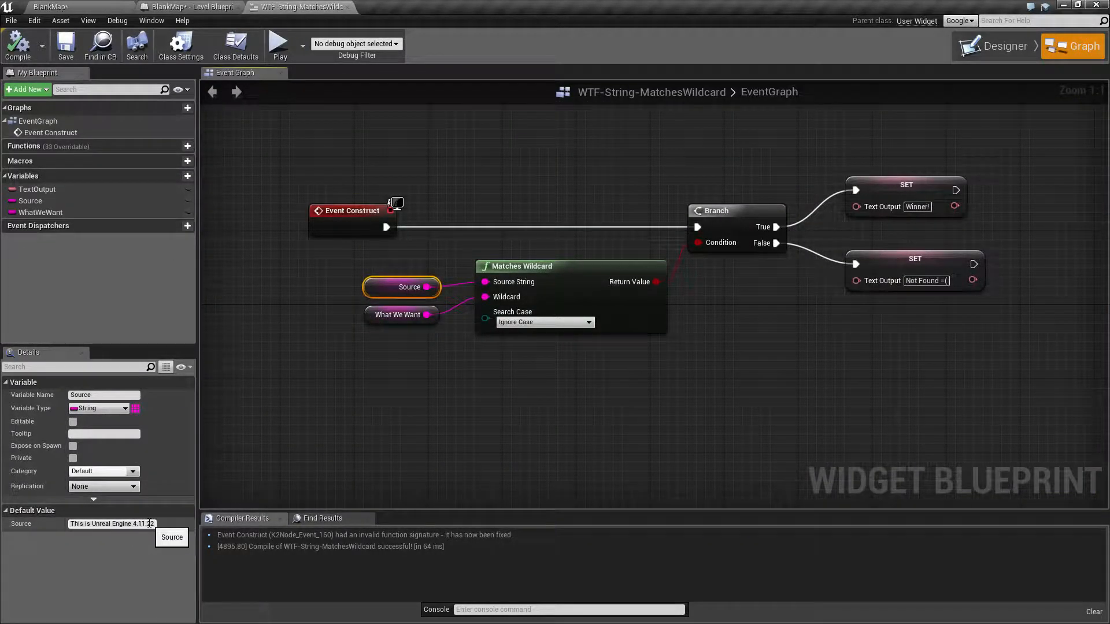
left_click(399, 314)
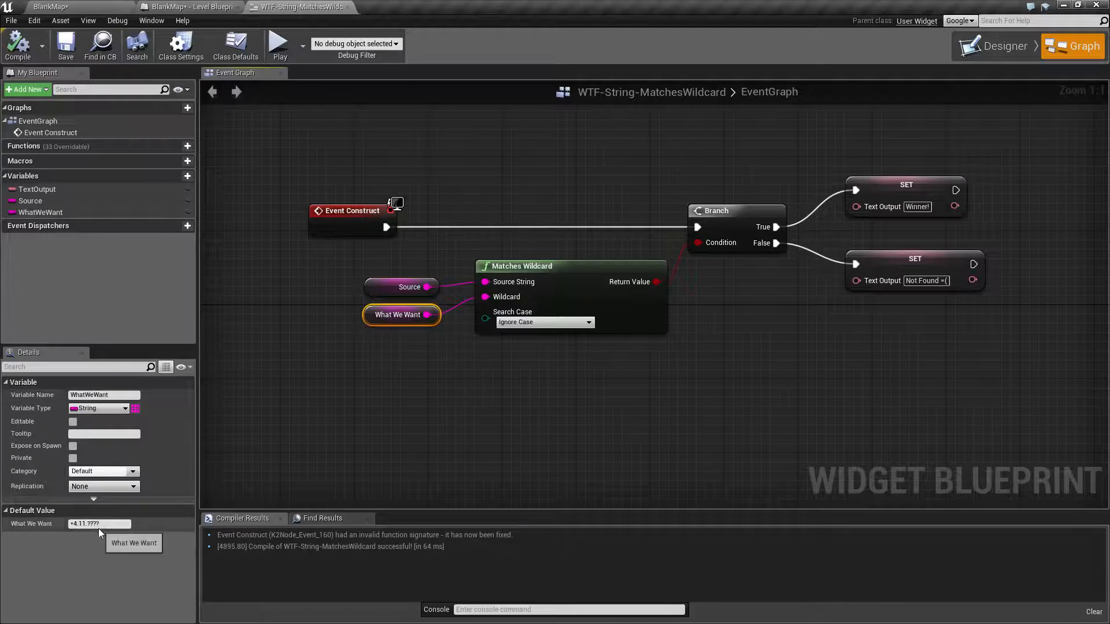
left_click(99, 524)
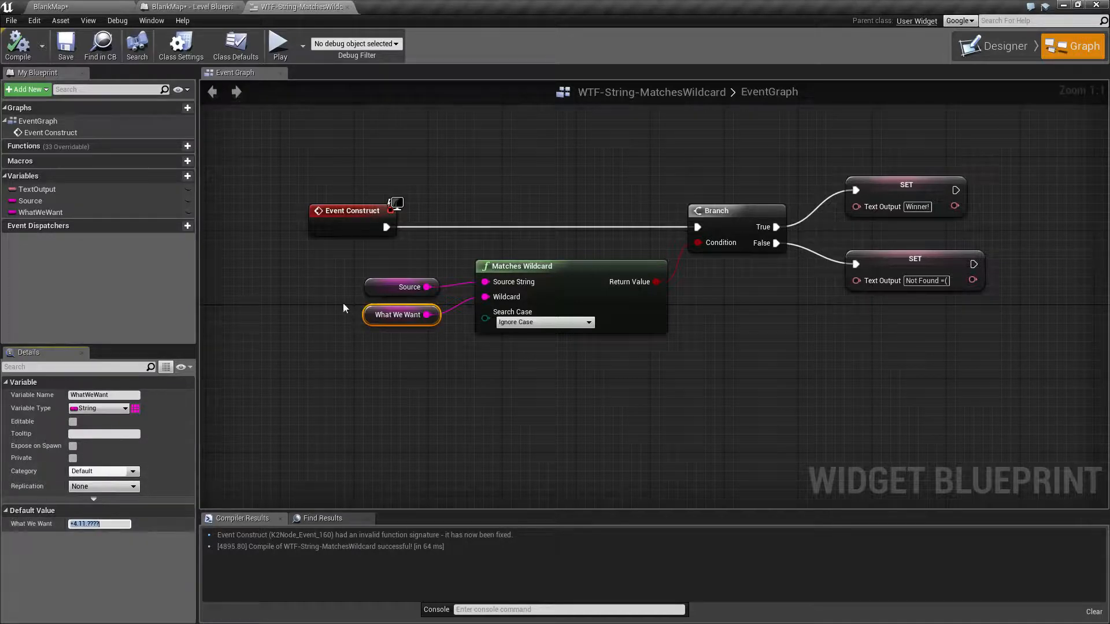
Step: Set Source's default to 'Baker4Charlie' and begin retyping What We Want's pattern as '*4'
left_click(409, 286)
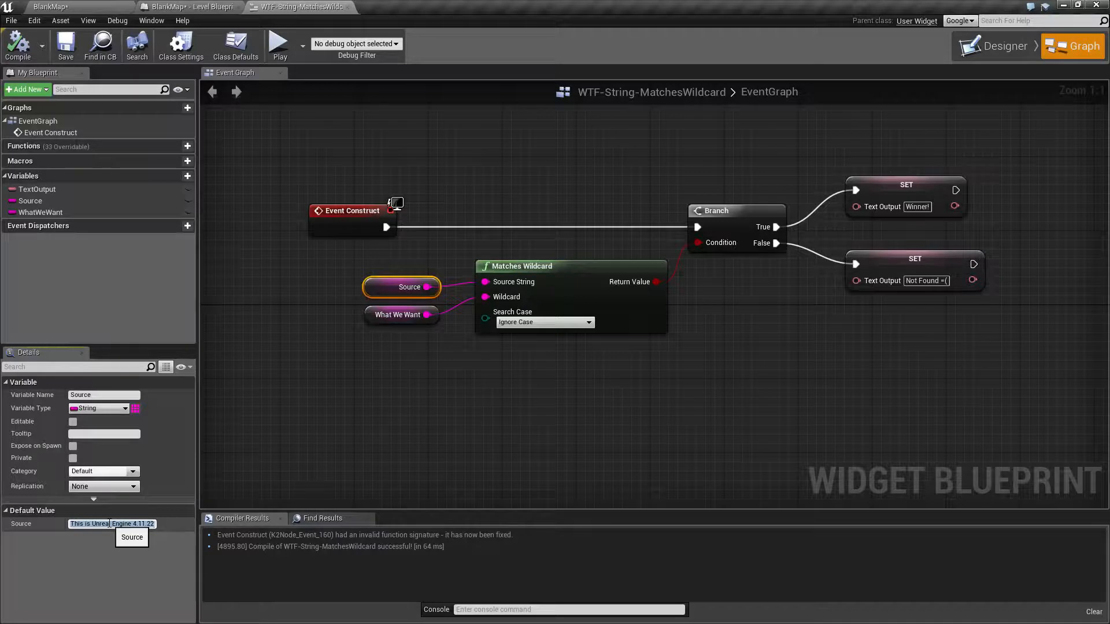
type("Baker4Charlie")
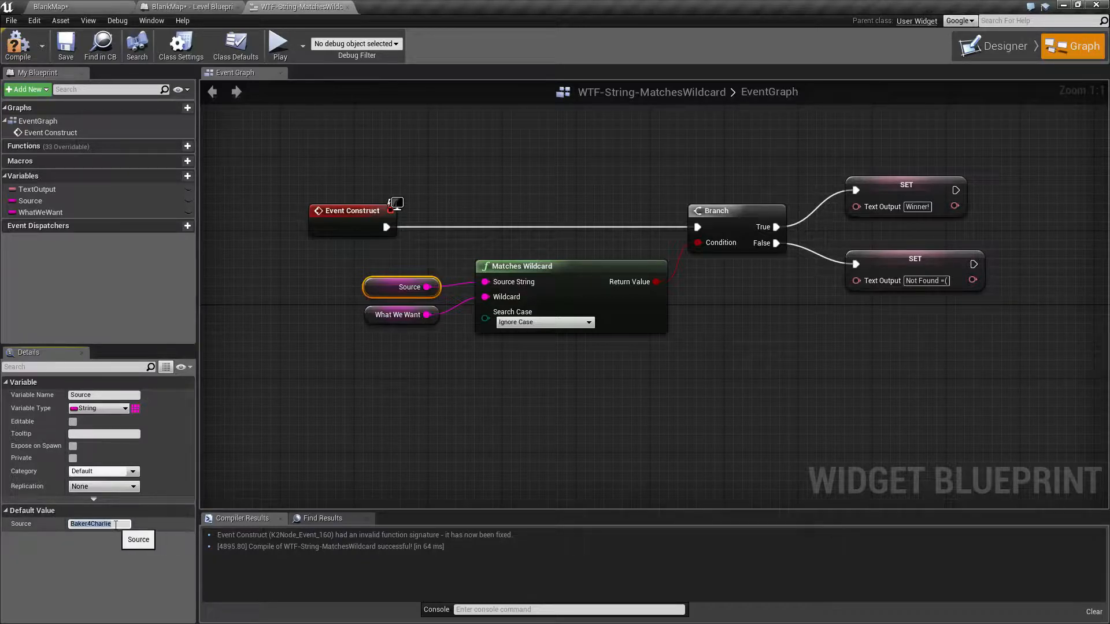
left_click(400, 315)
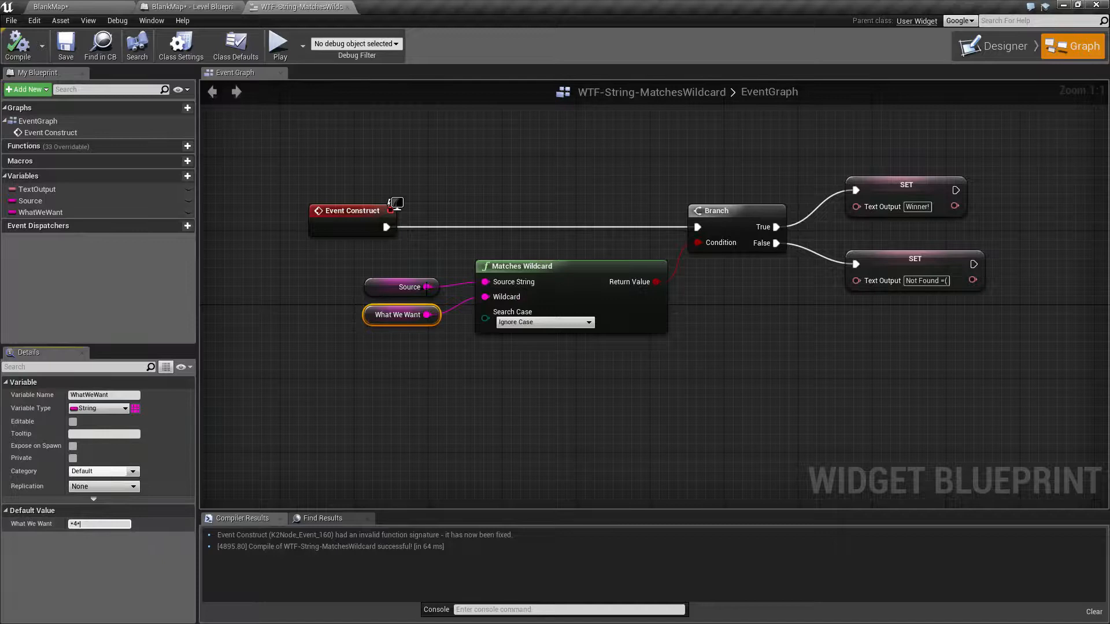
left_click(410, 287)
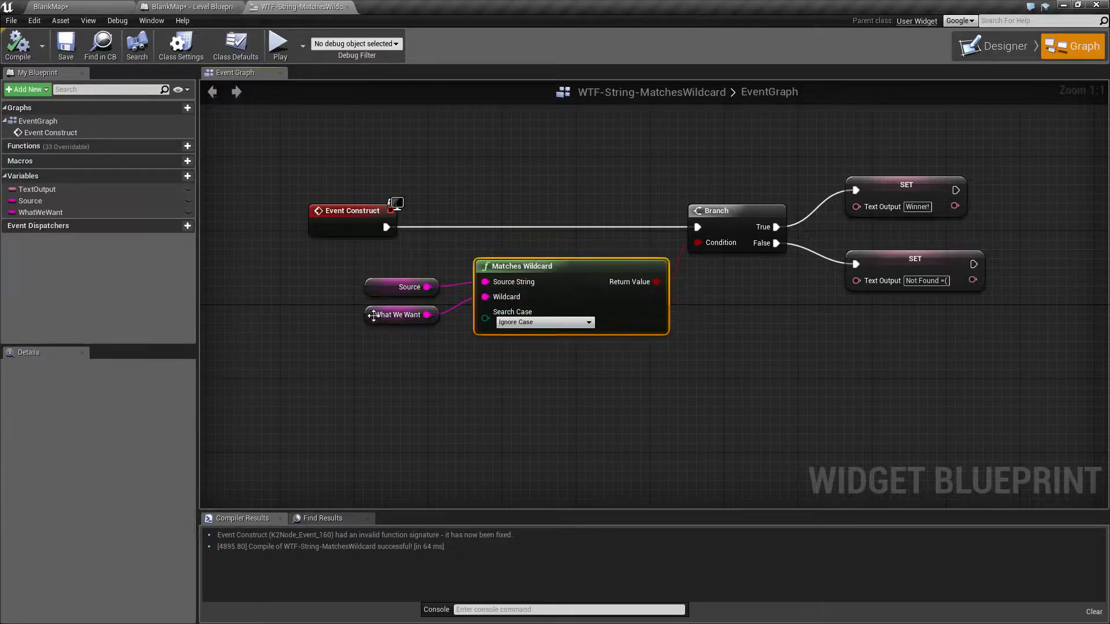
left_click(400, 315)
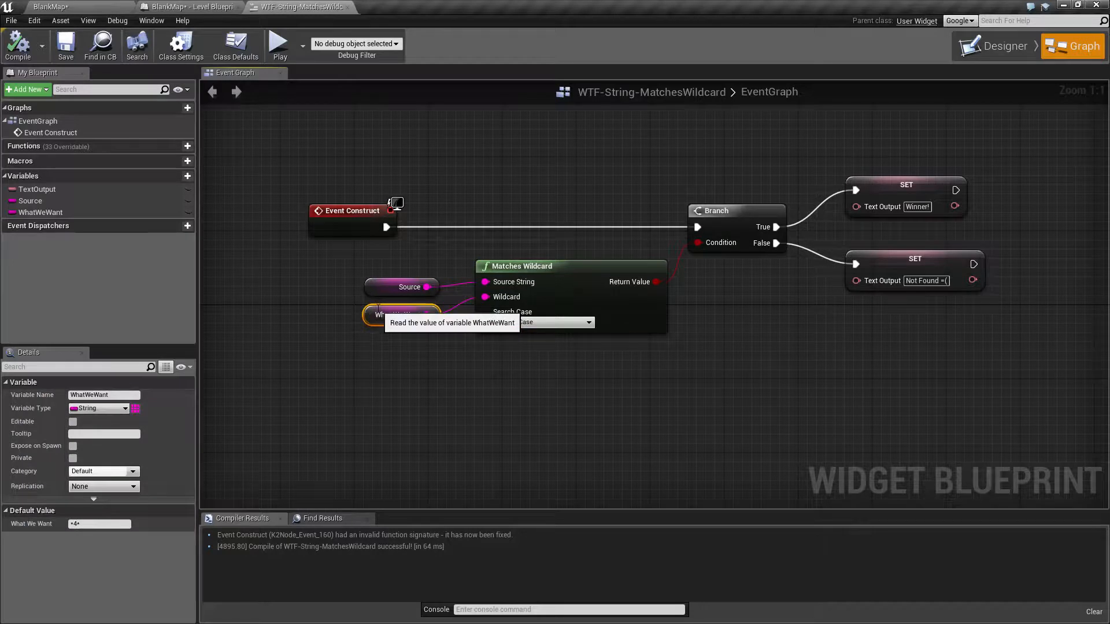
mouse_move(393, 345)
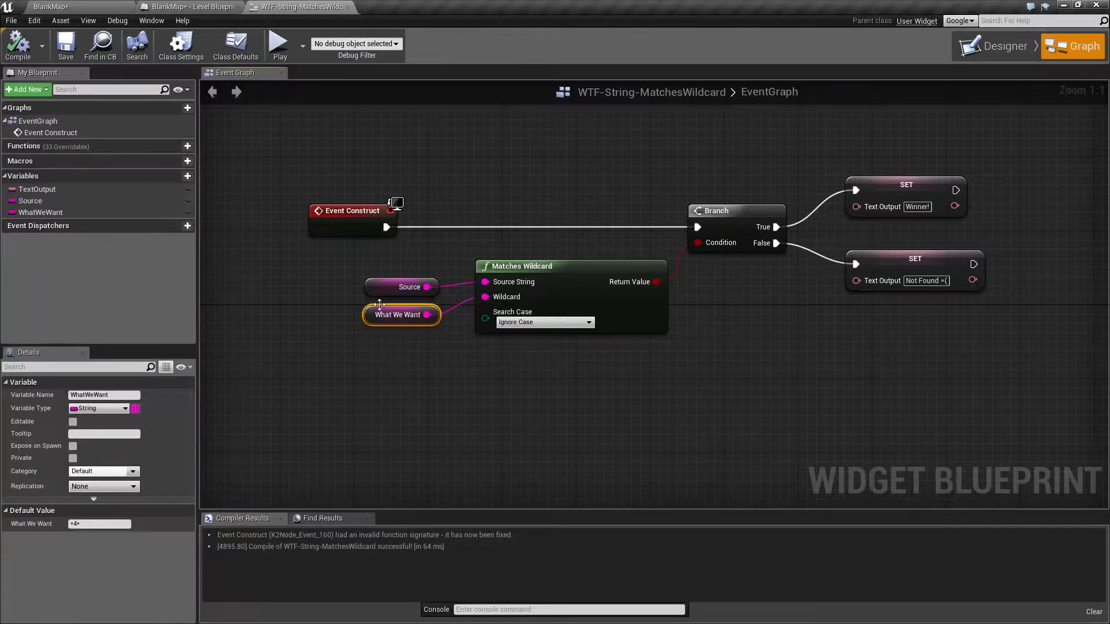
left_click(402, 287)
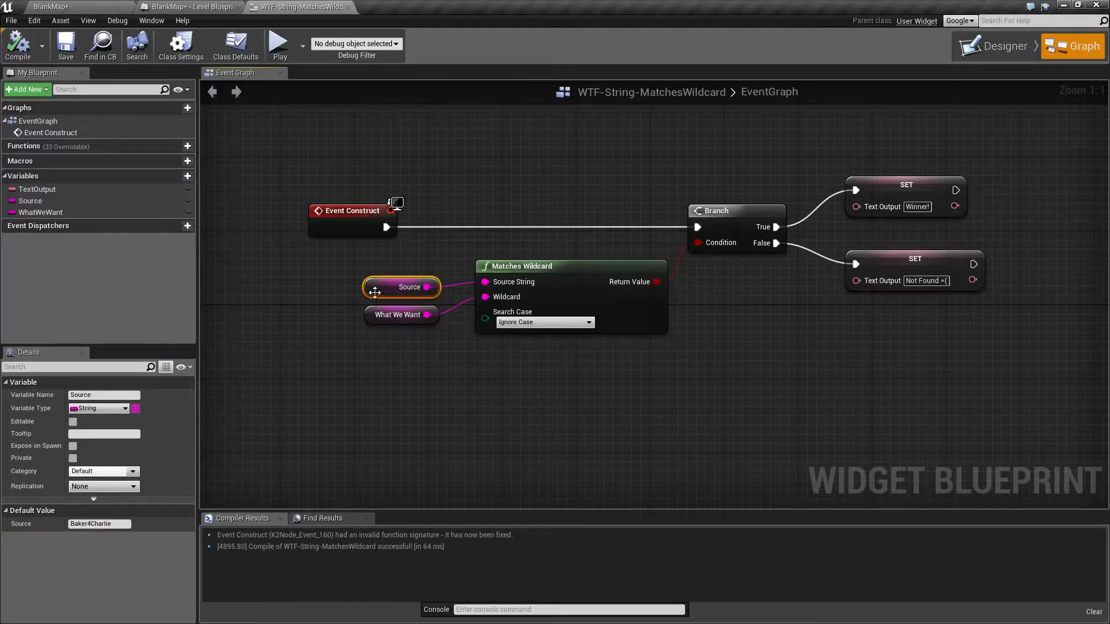
mouse_move(410, 287)
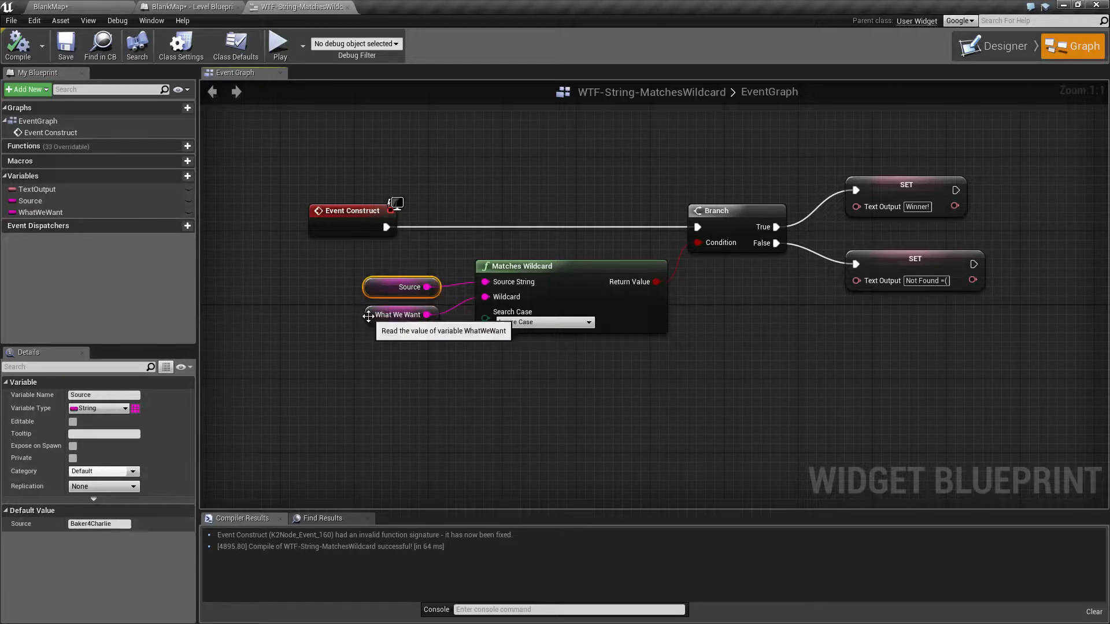
left_click(397, 314)
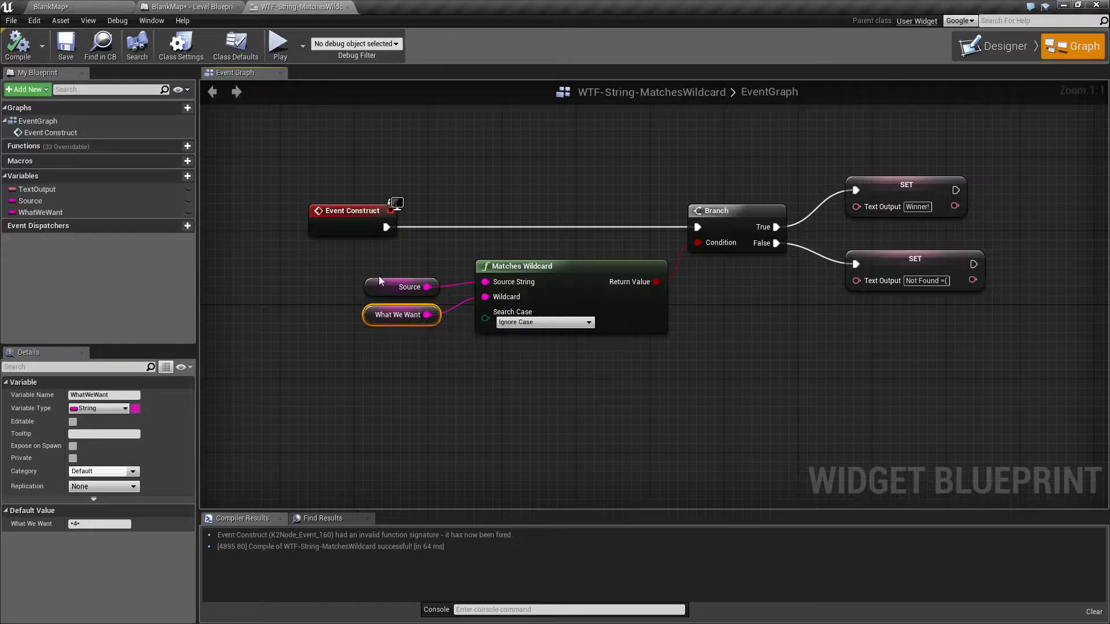
left_click(409, 286)
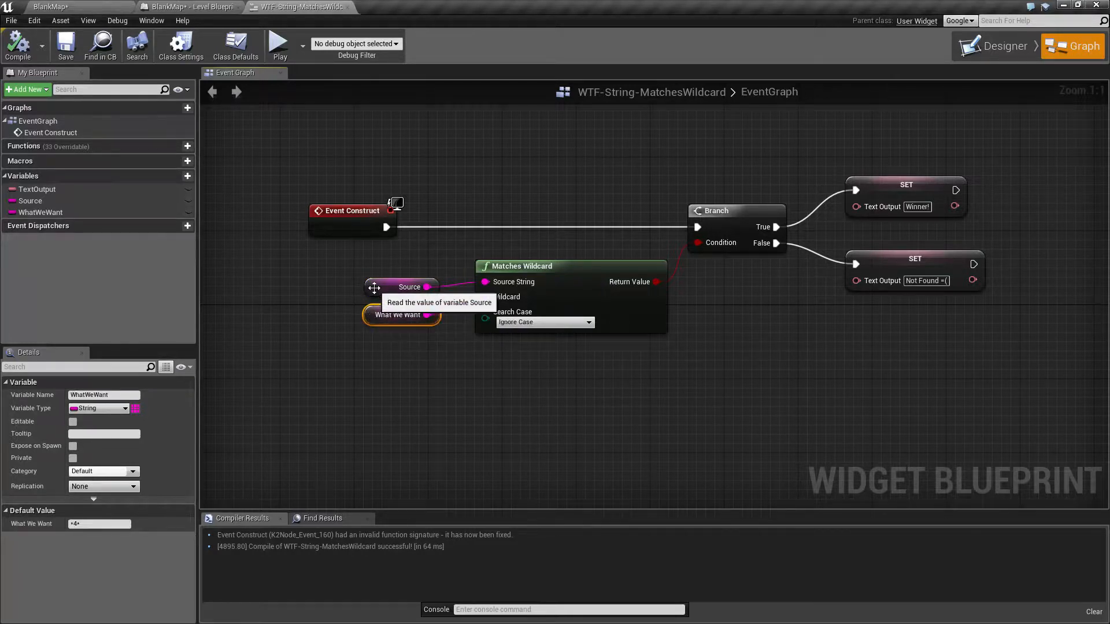
left_click(401, 287)
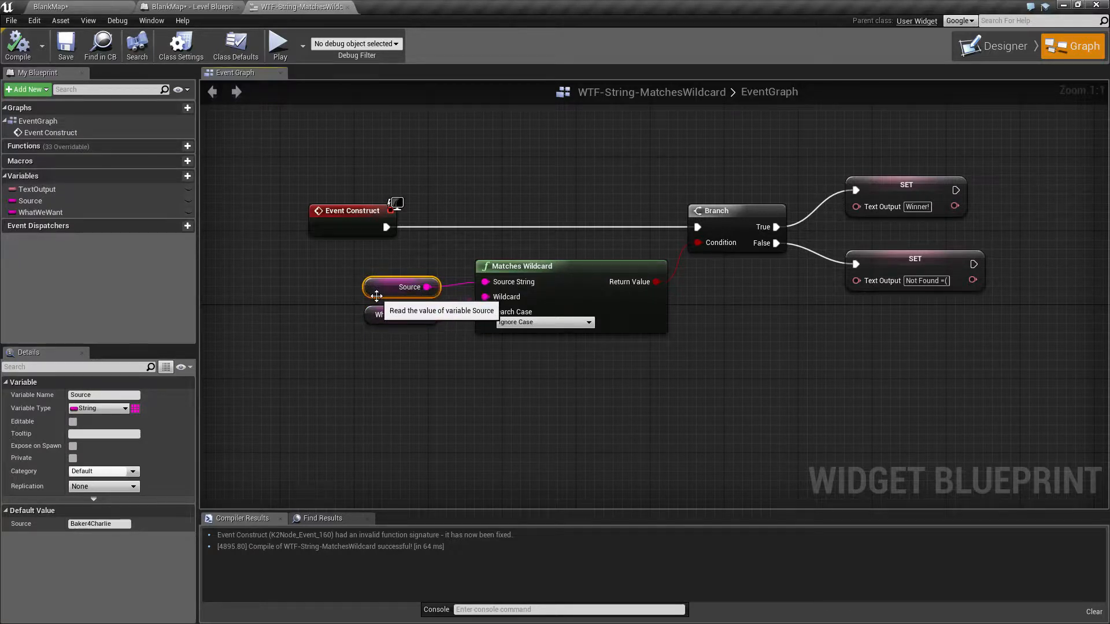
mouse_move(368, 315)
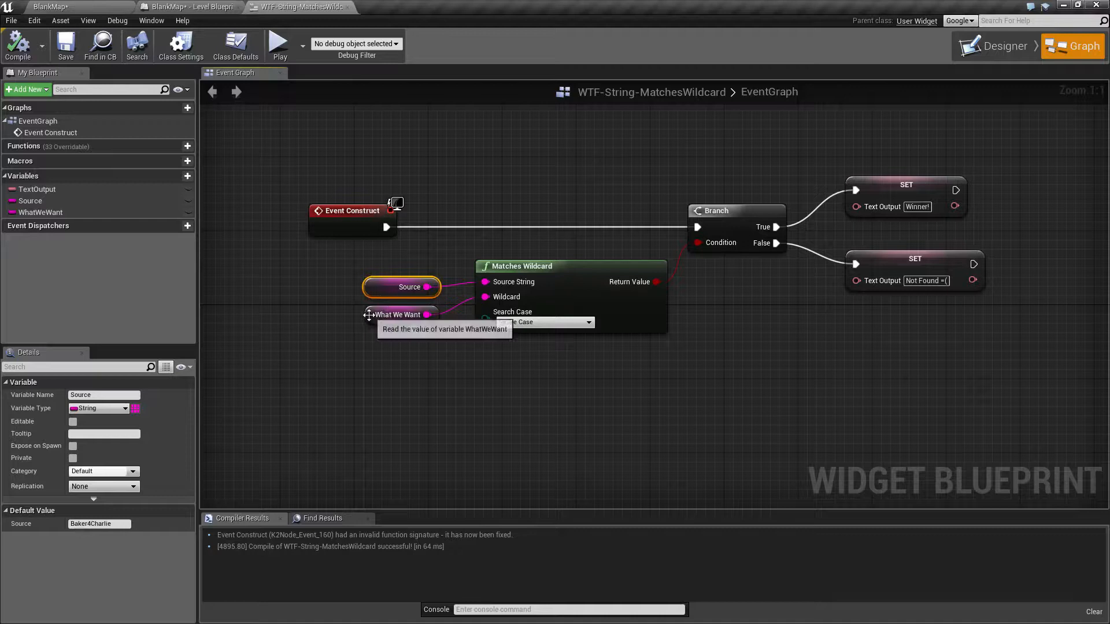
left_click(397, 315)
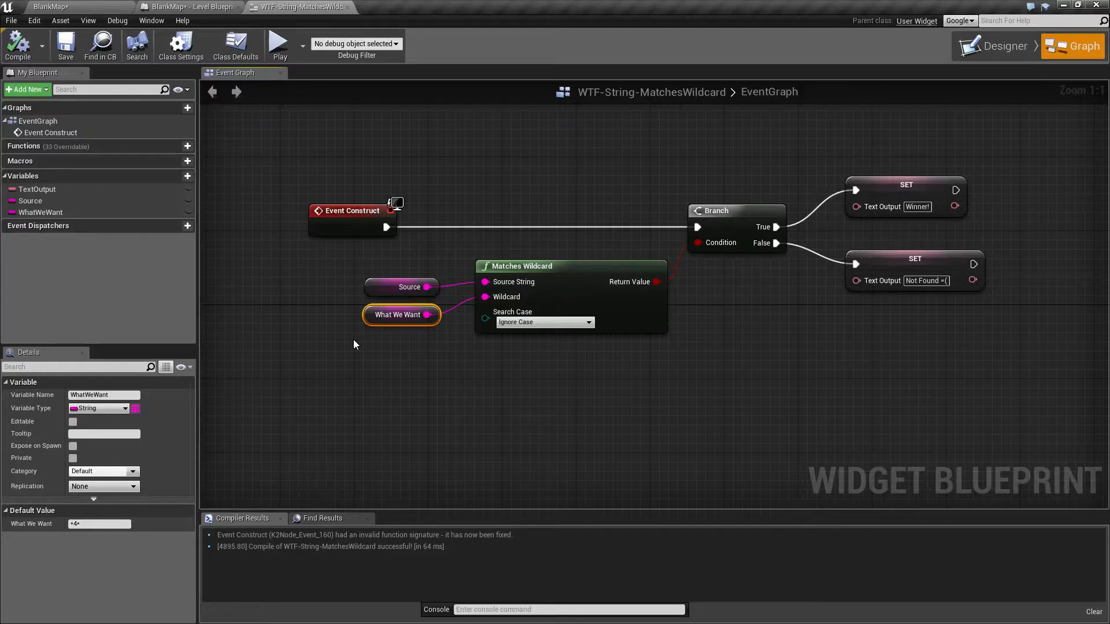
left_click(99, 524)
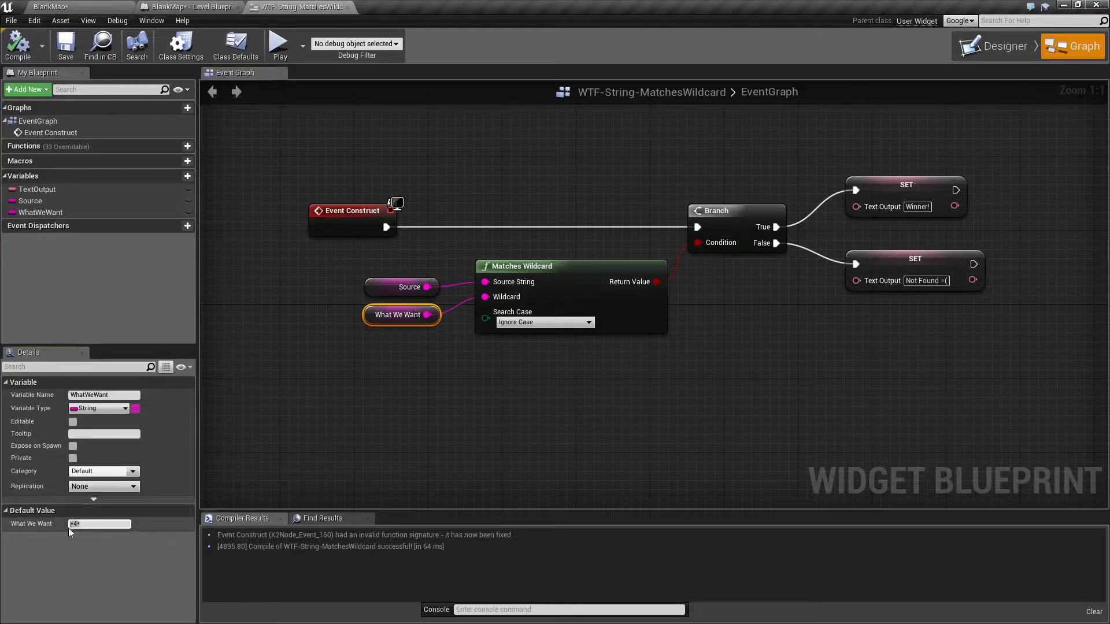
mouse_move(84, 523)
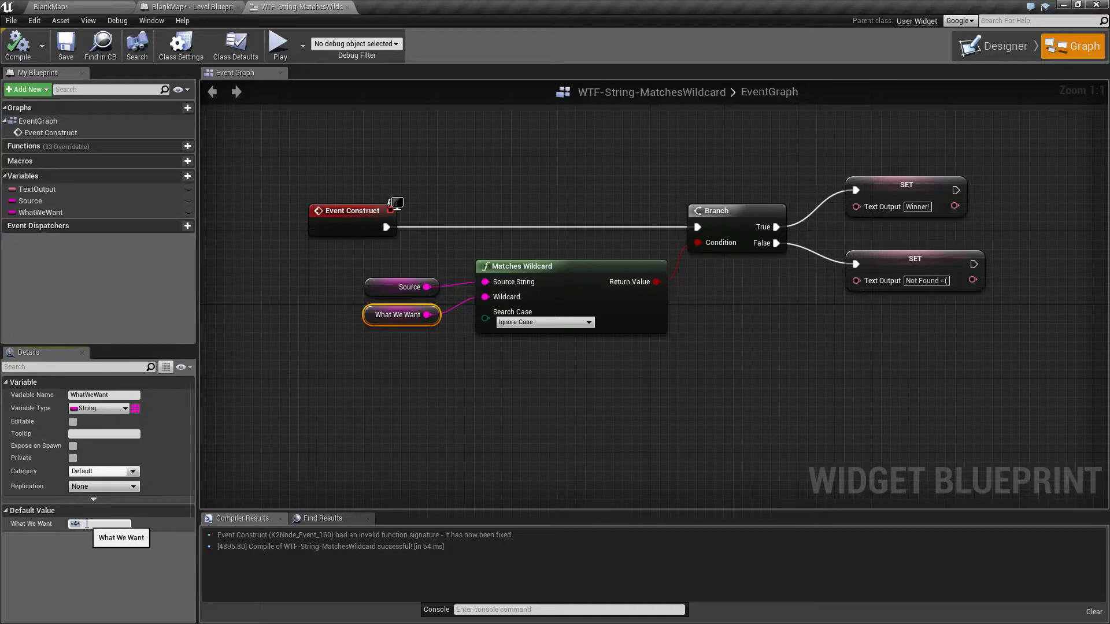
left_click(410, 287)
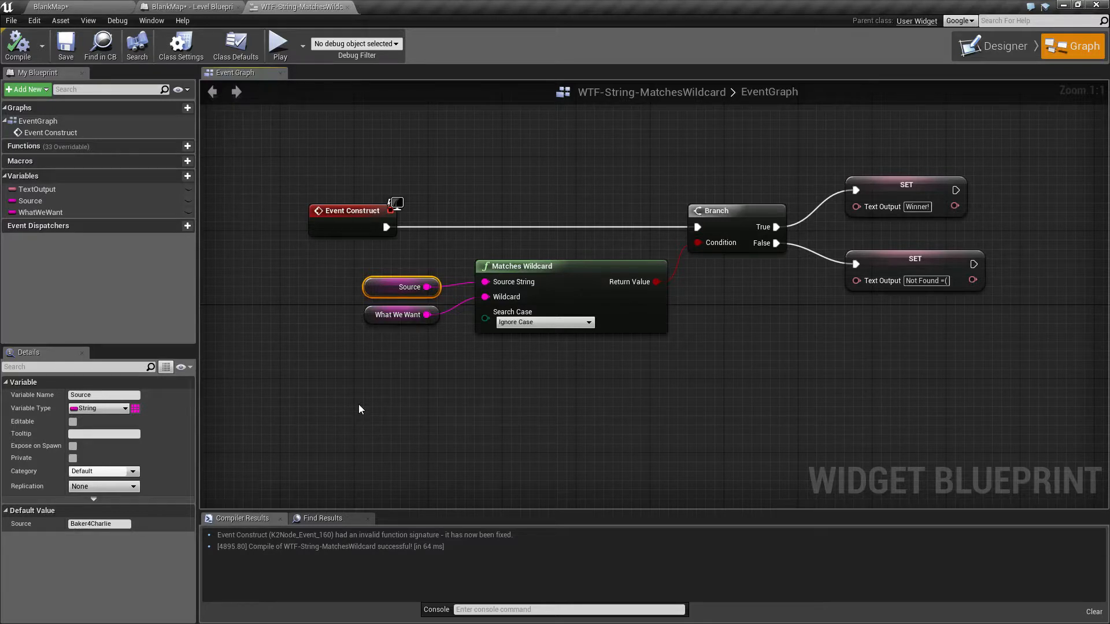
left_click(360, 409)
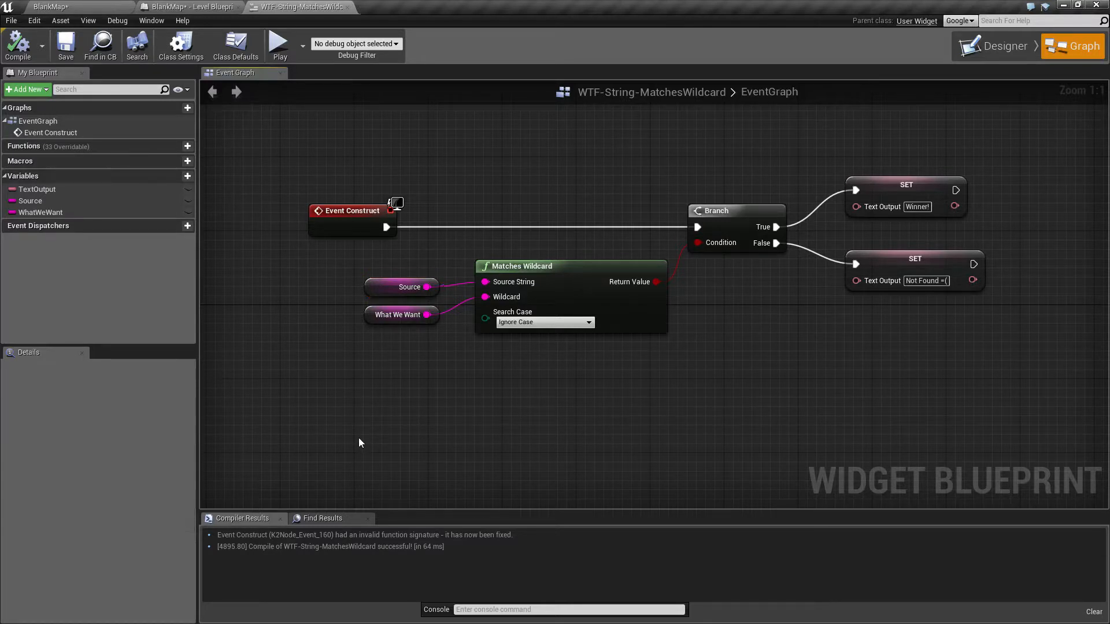
mouse_move(375, 256)
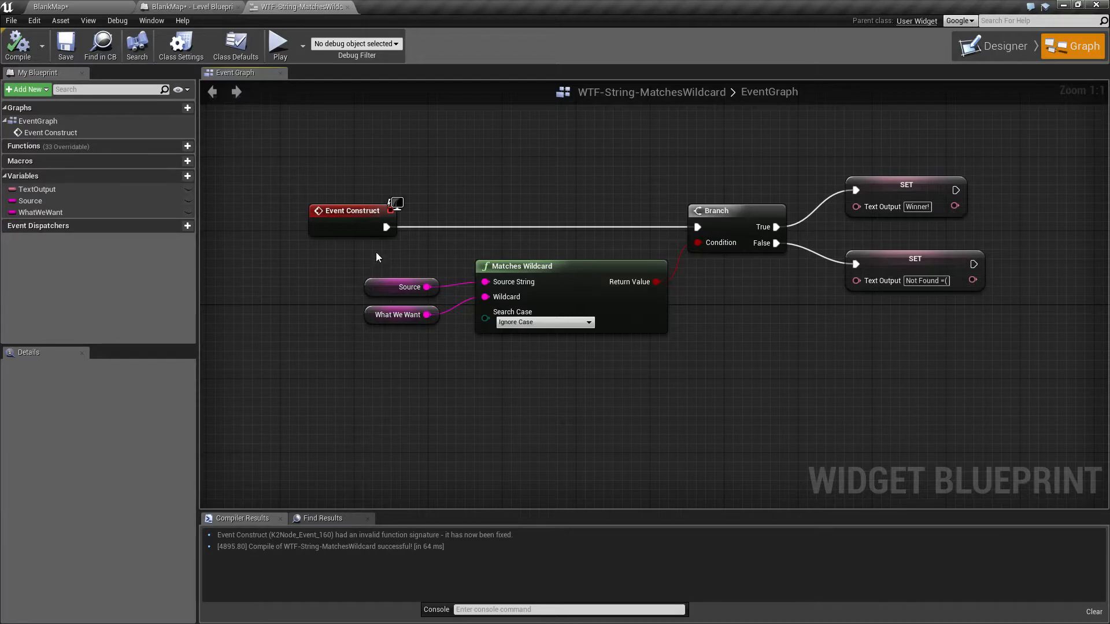
left_click(399, 314)
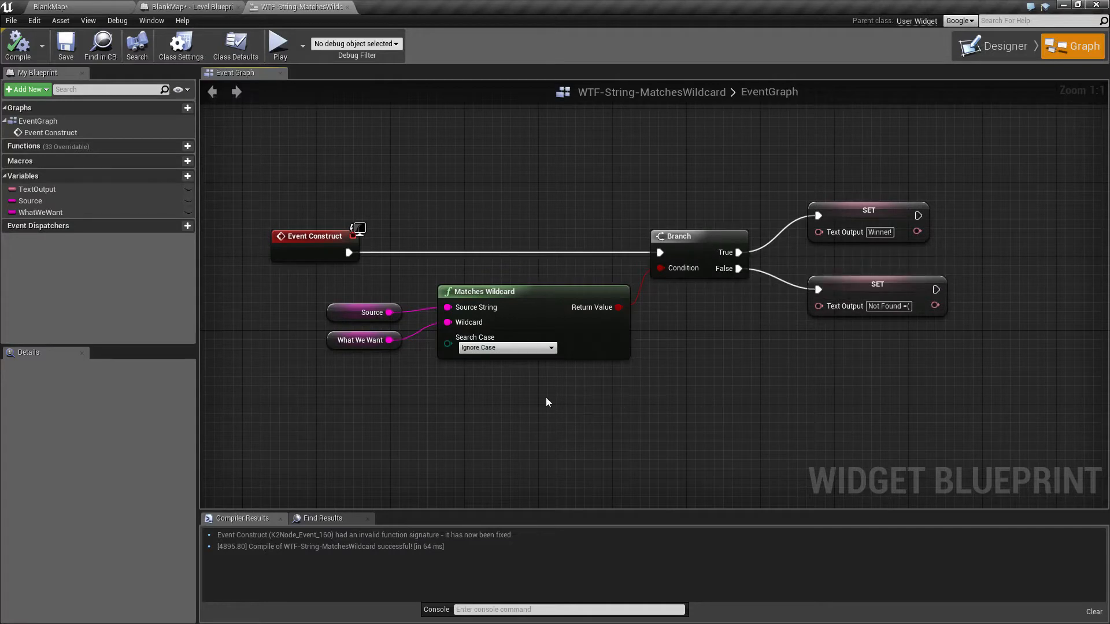
left_click(361, 340)
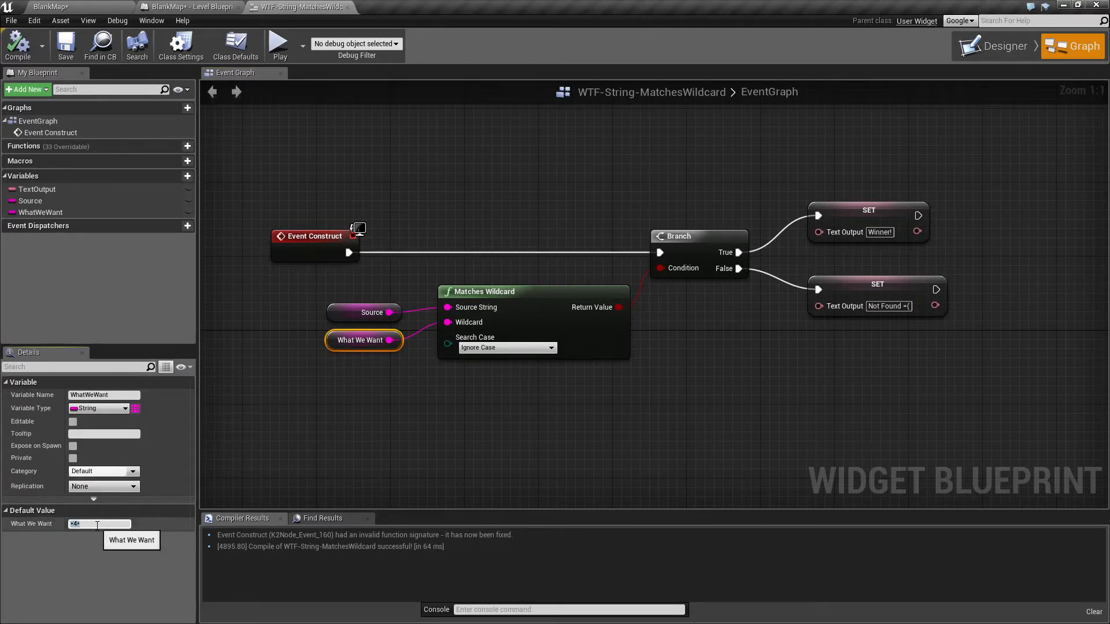
left_click(348, 369)
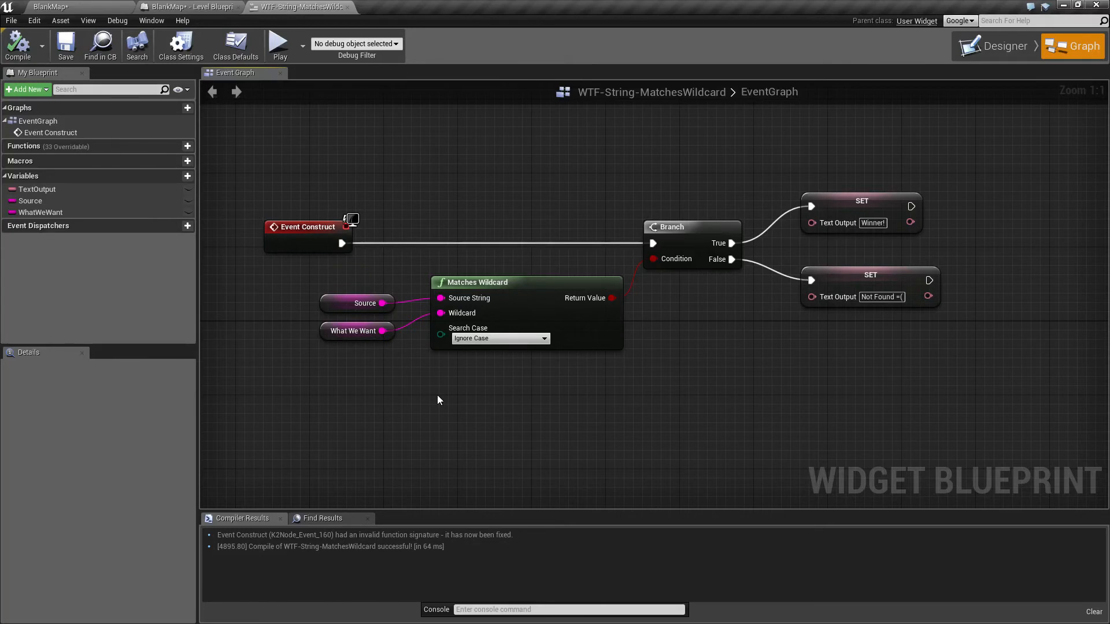
mouse_move(453, 415)
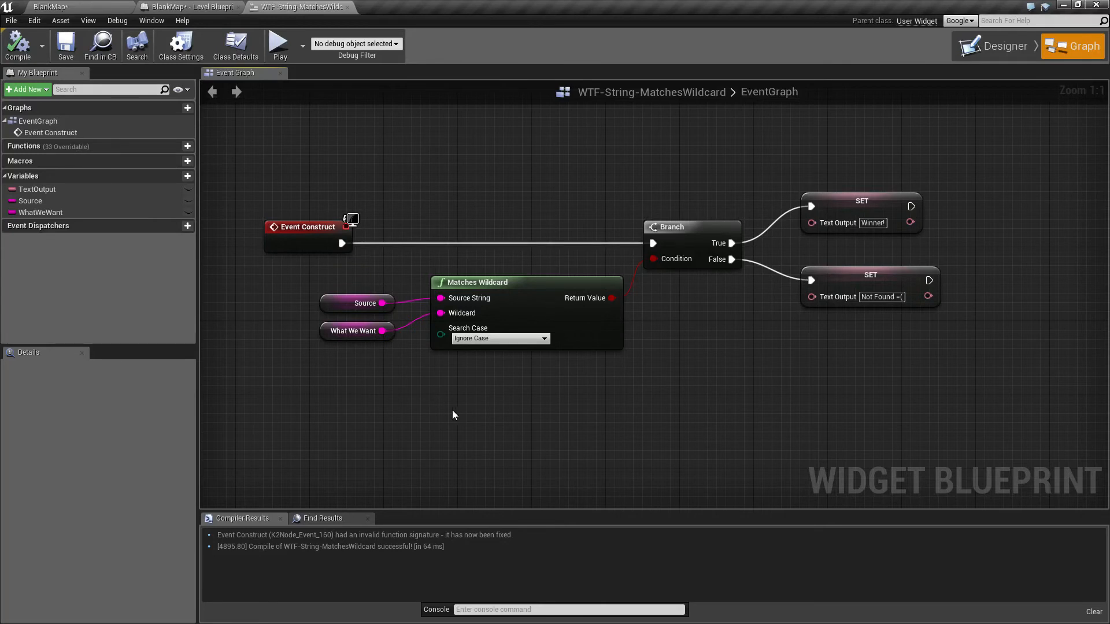